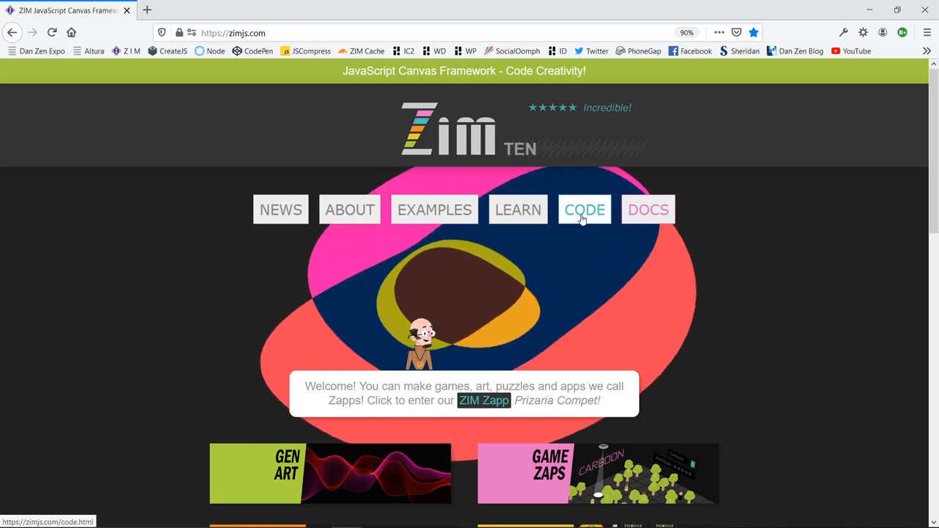
Reach the ZIM PIZZAZZ PATHS section of the code page and launch the paths editor.
left_click(584, 209)
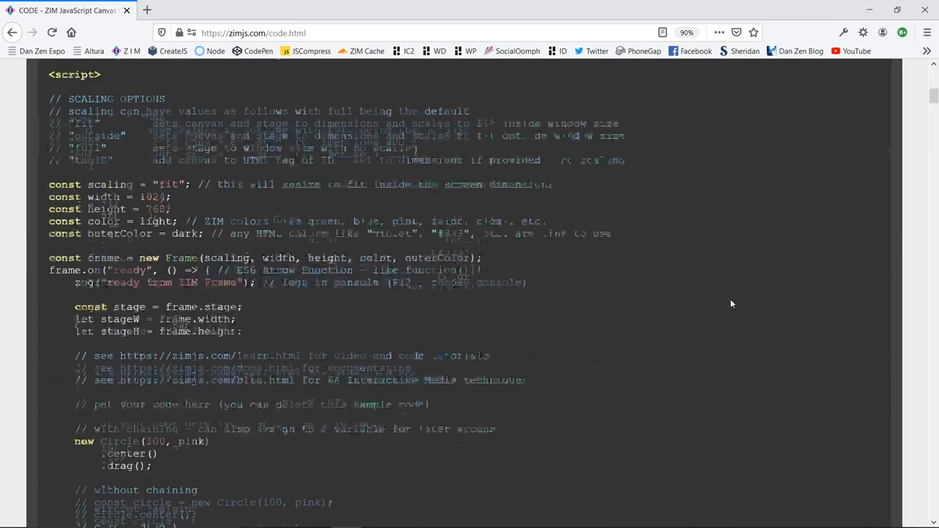
scroll("down", 3)
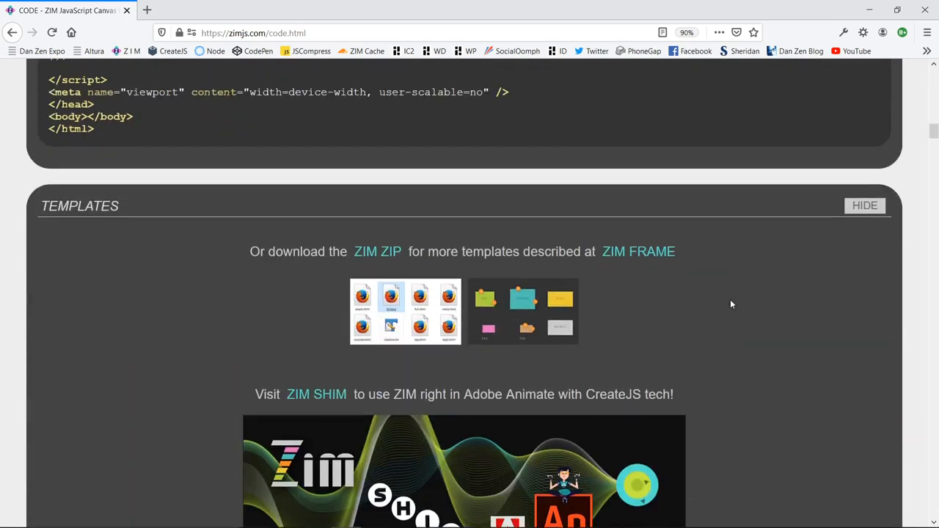
scroll("down", 3)
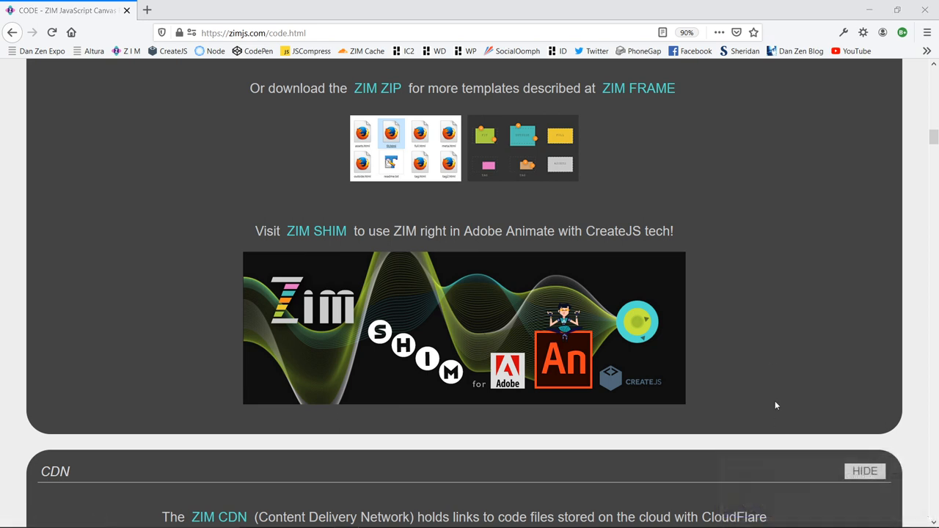
mouse_move(465, 312)
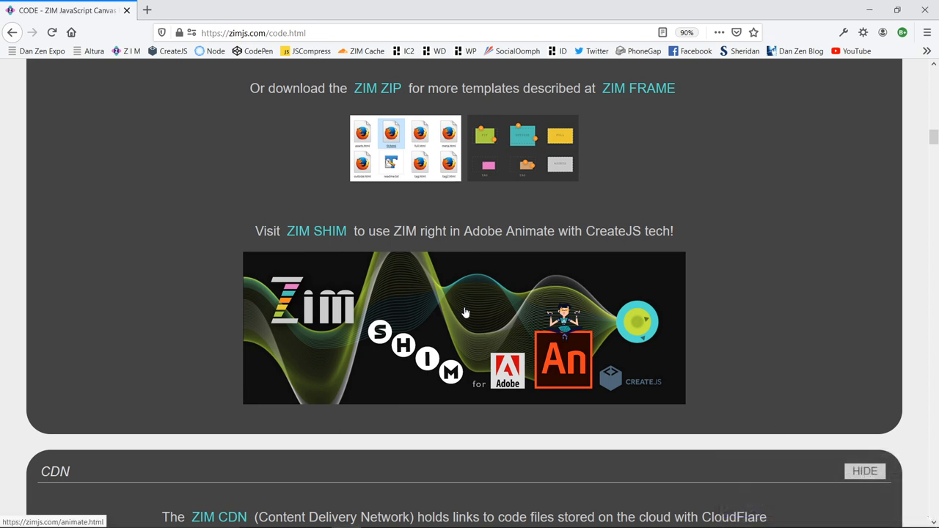
mouse_move(602, 324)
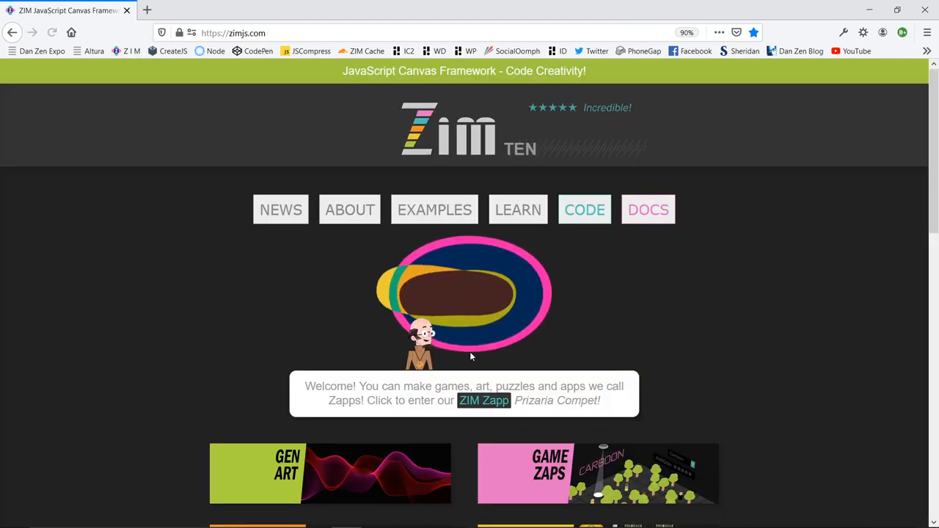
left_click(585, 210)
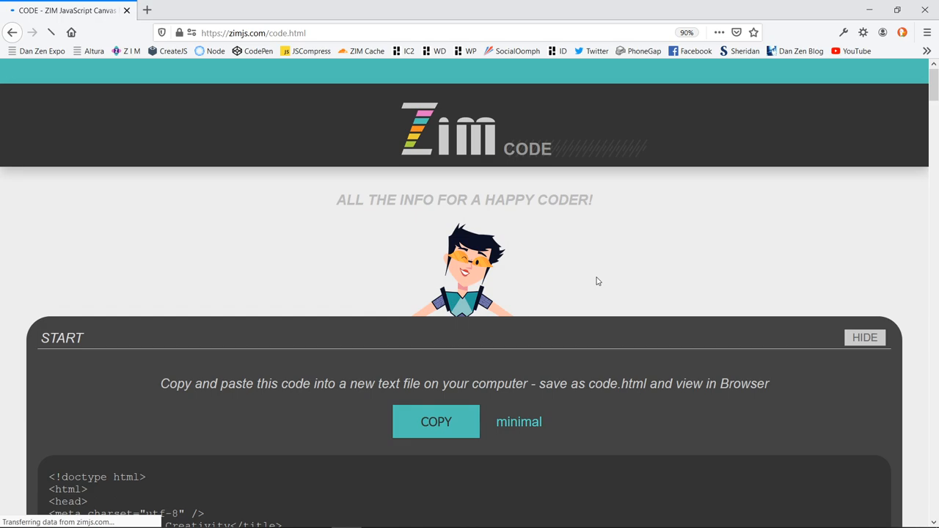
scroll("down", 3)
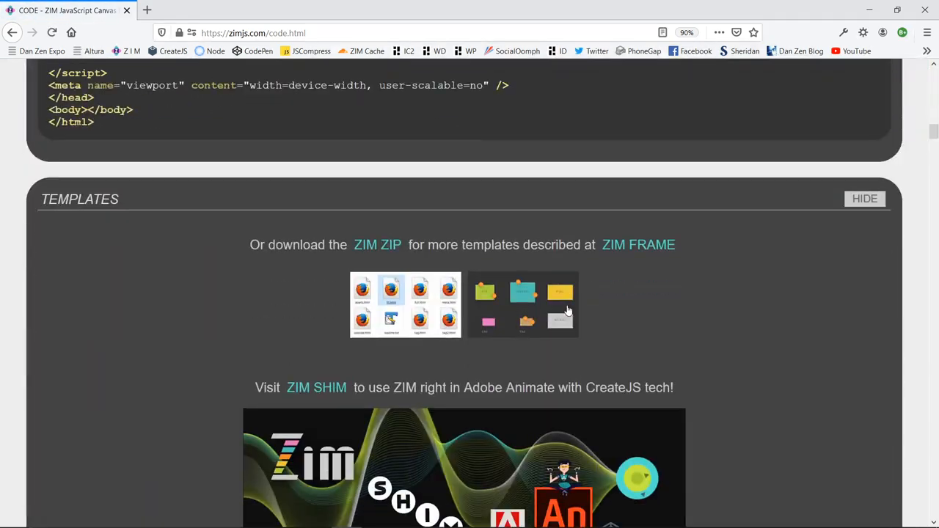
scroll("down", 3)
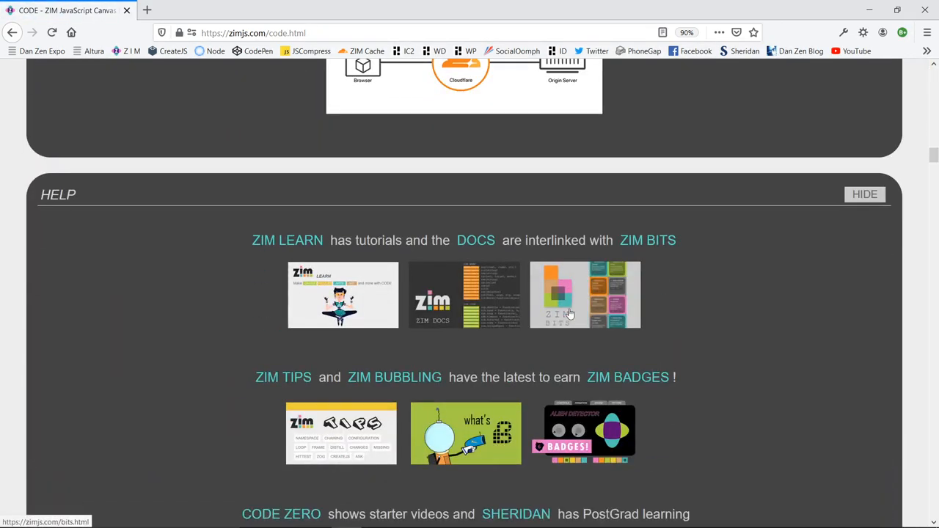
scroll("down", 3)
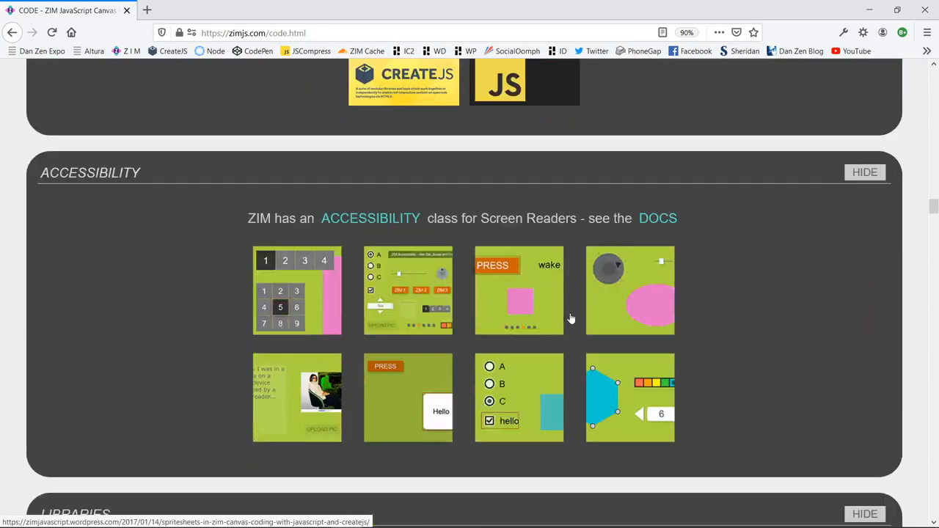
scroll("down", 3)
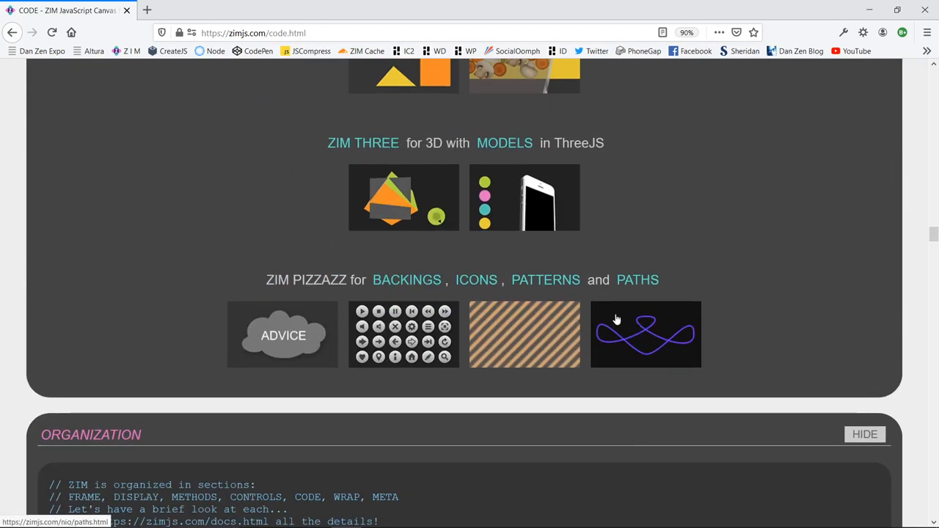
left_click(646, 334)
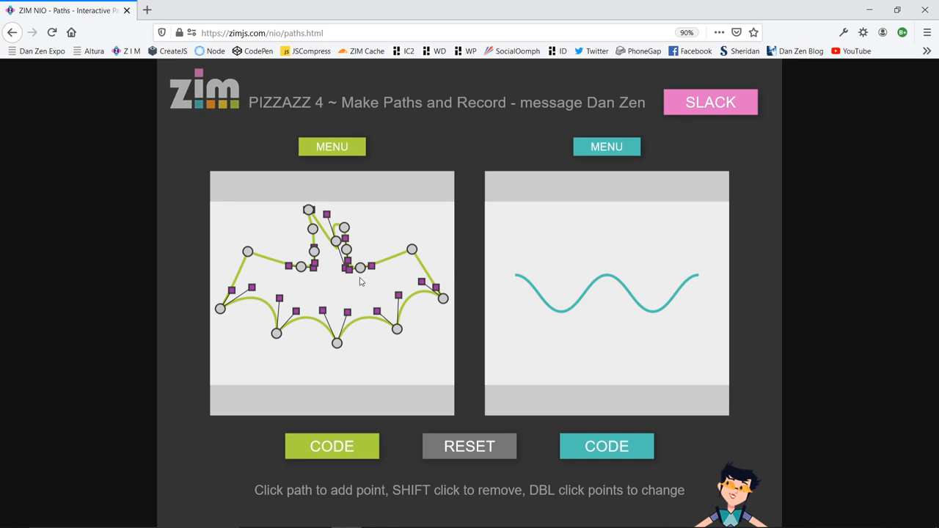
Load the 'eight' preset blob, reshape its top handle, and display its points code.
left_click(332, 146)
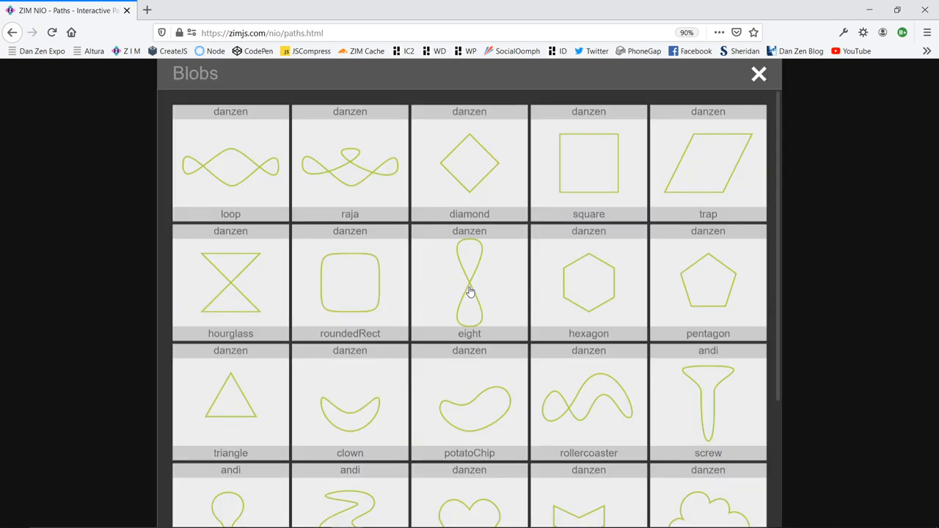
left_click(469, 282)
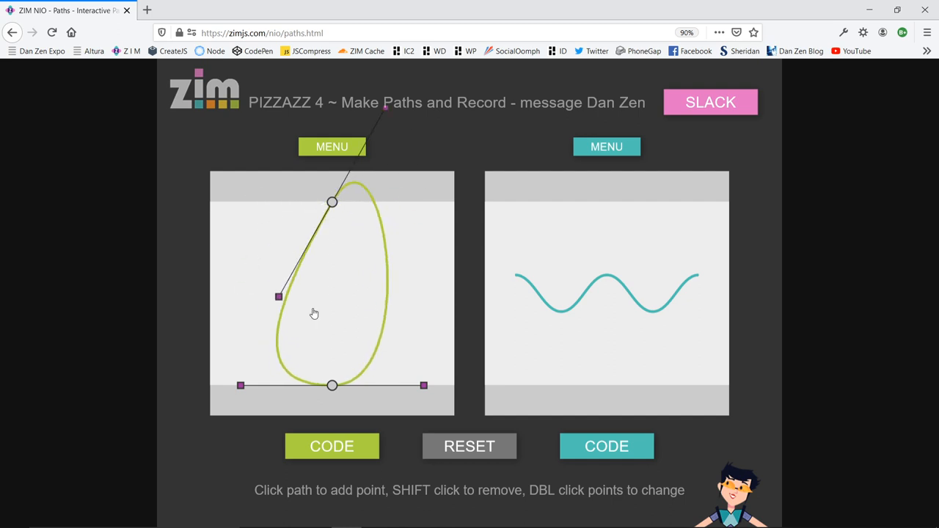
left_click_drag(277, 296, 432, 184)
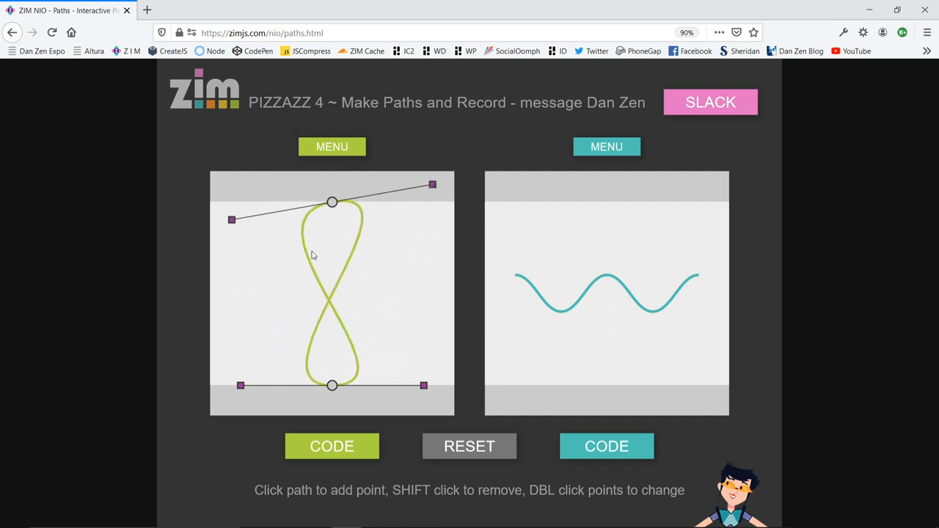
mouse_move(350, 261)
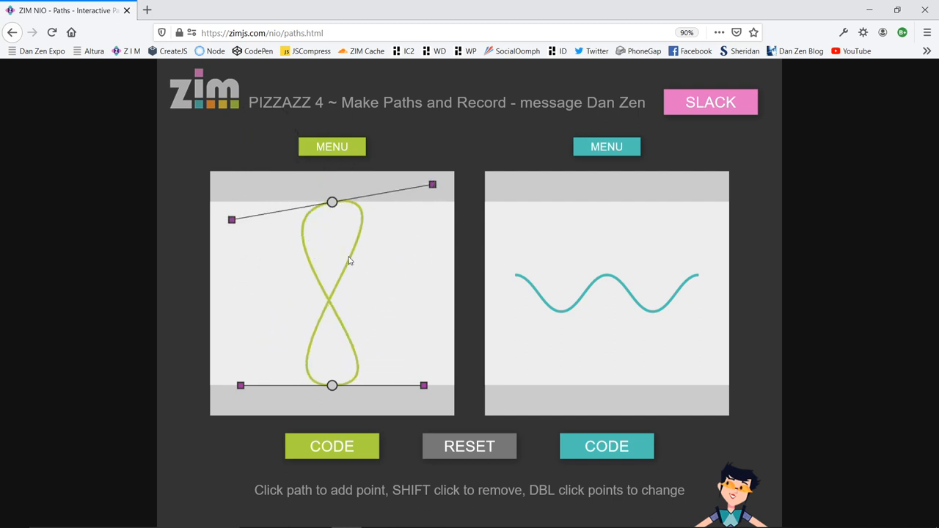
left_click(332, 445)
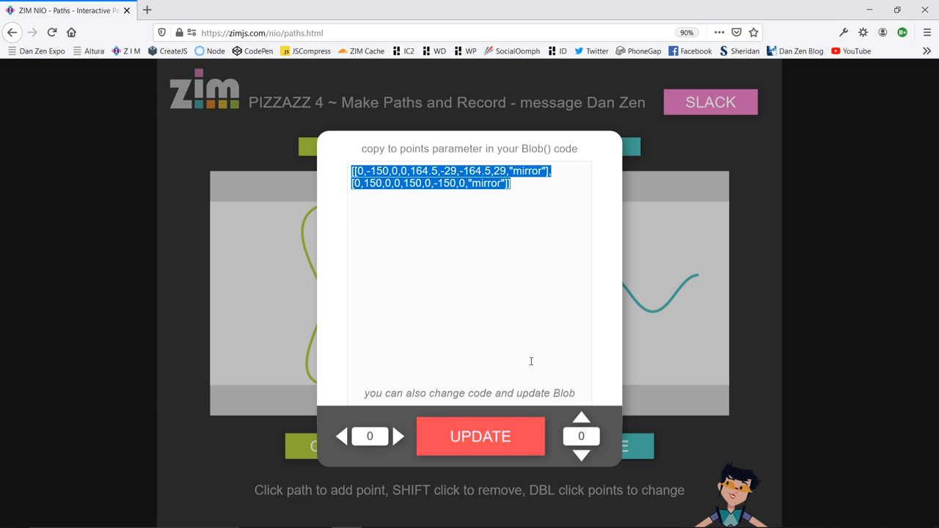
mouse_move(463, 210)
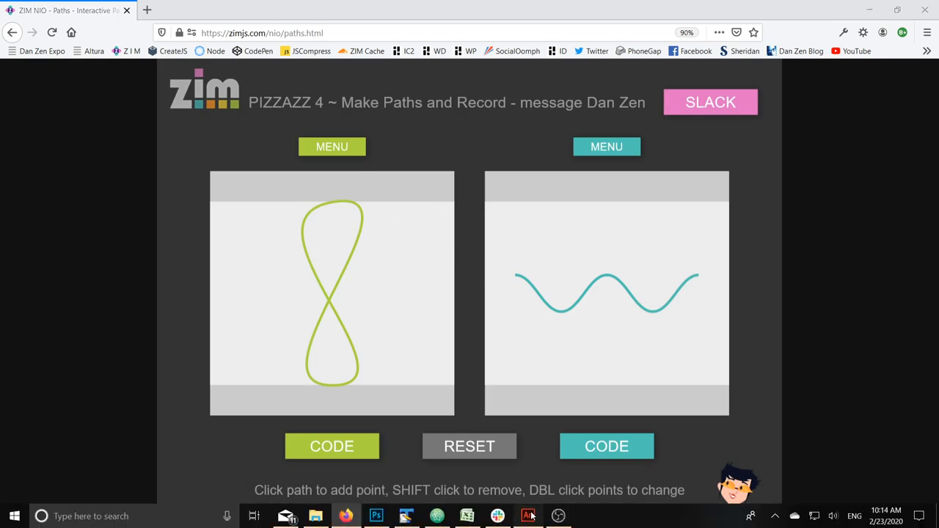
Draw a black square on the Animate stage with the Rectangle tool and select it for moving.
left_click(528, 516)
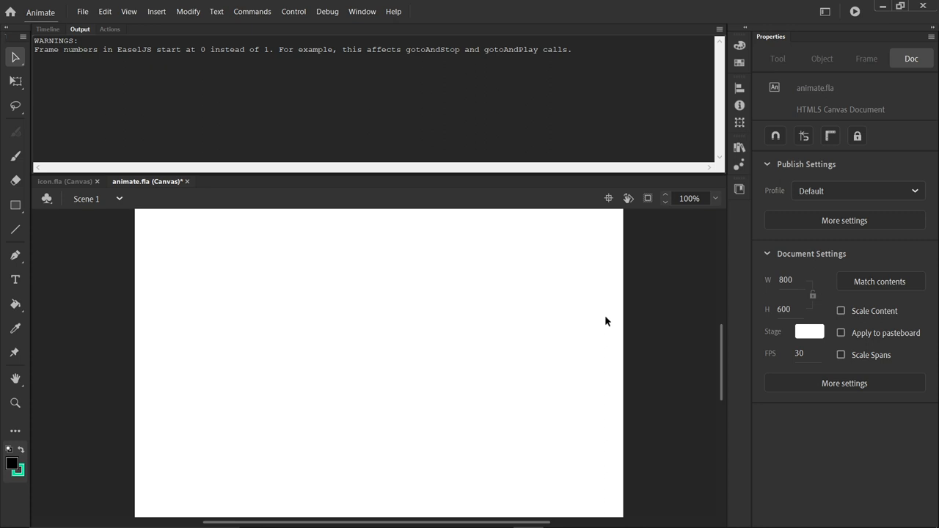
left_click(13, 205)
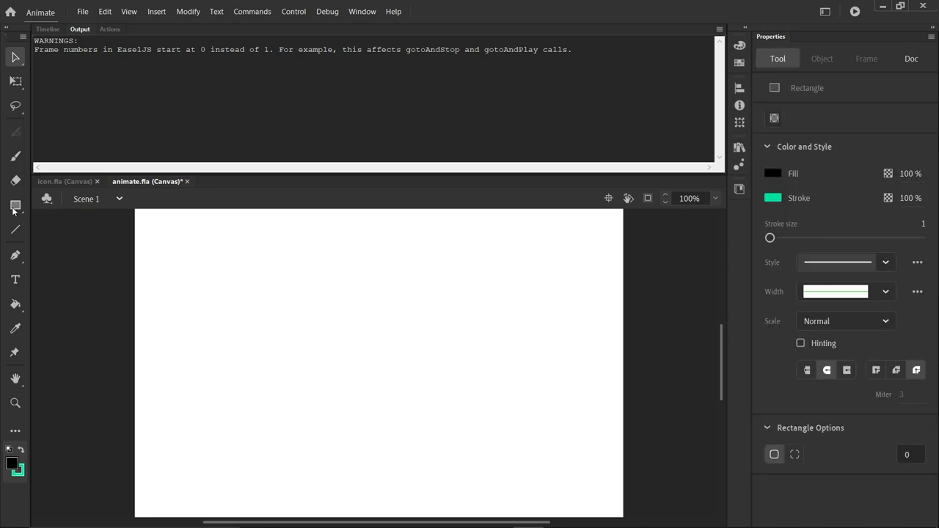
left_click_drag(169, 235, 275, 350)
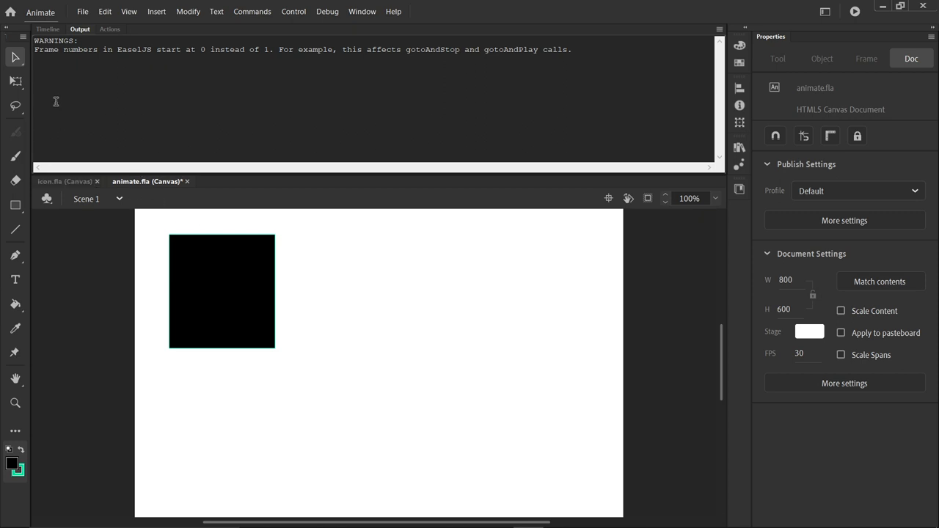
left_click(222, 291)
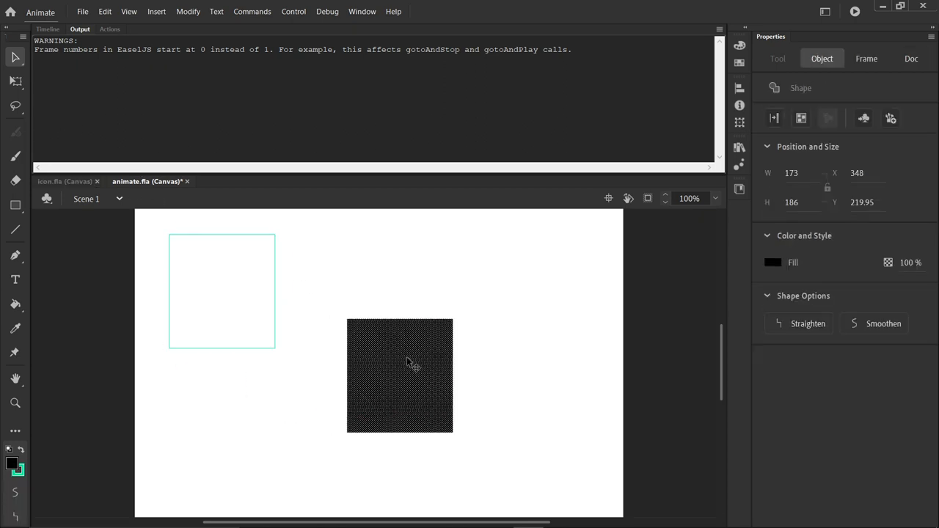
mouse_move(274, 282)
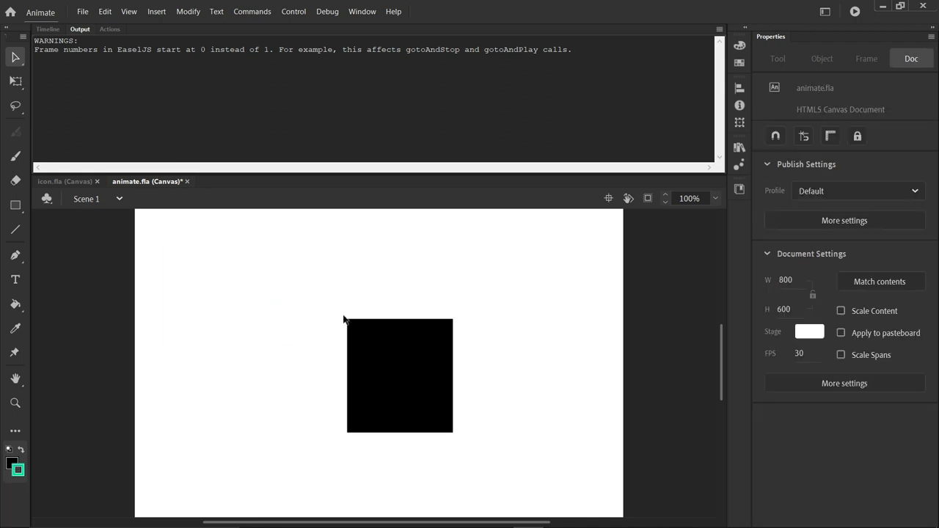
mouse_move(380, 392)
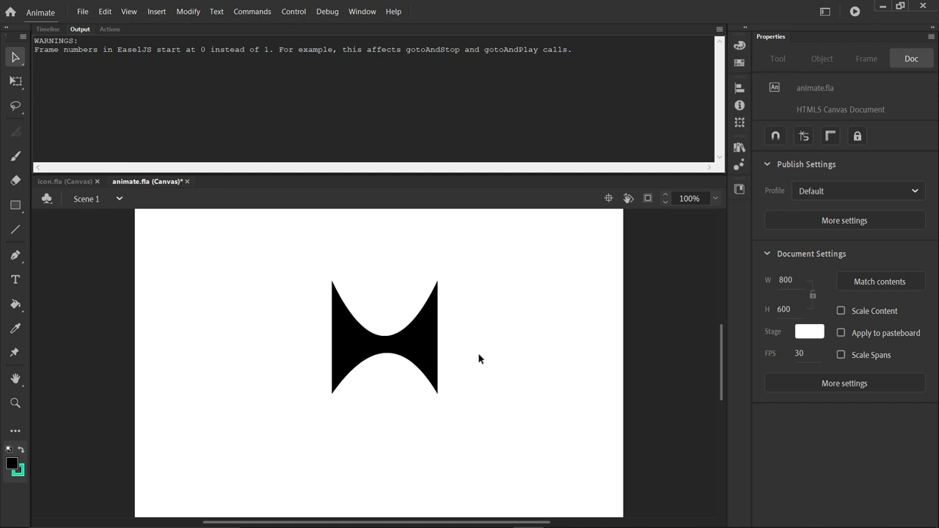
mouse_move(466, 348)
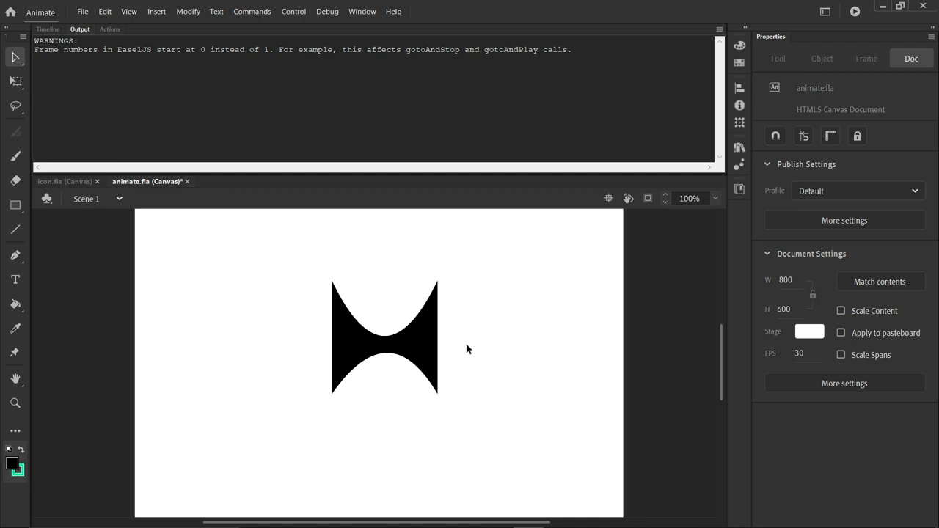
mouse_move(419, 345)
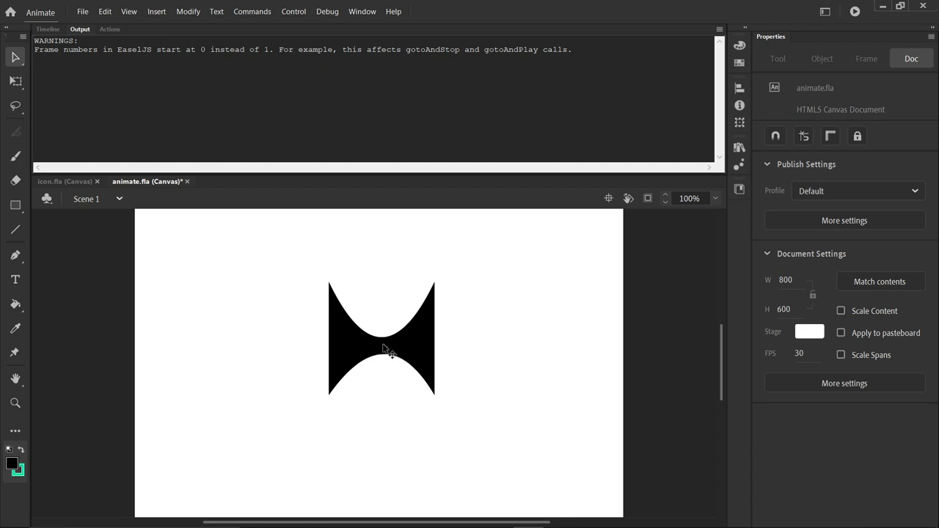
mouse_move(464, 334)
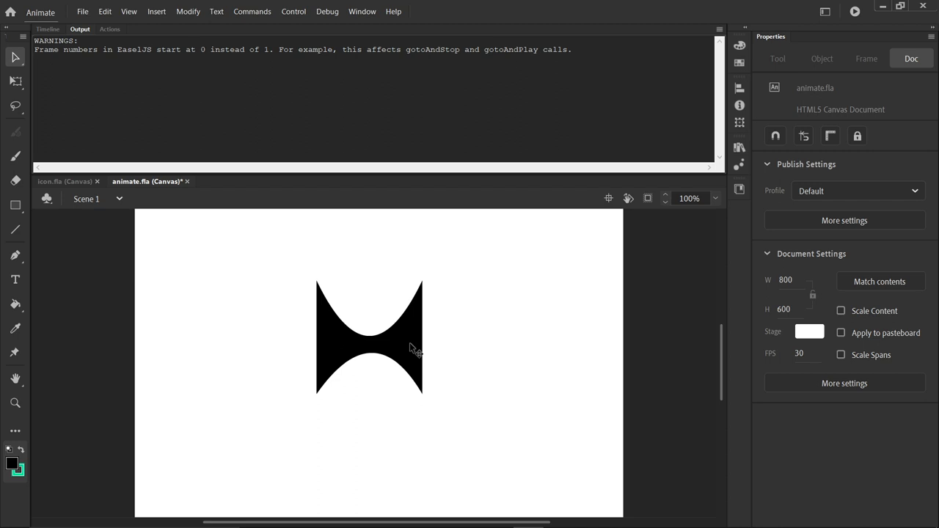
mouse_move(707, 265)
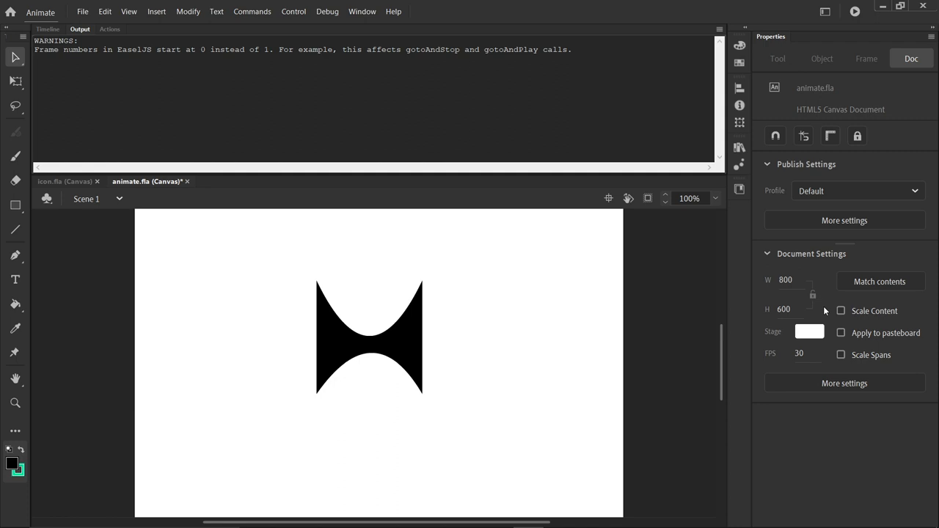
mouse_move(894, 325)
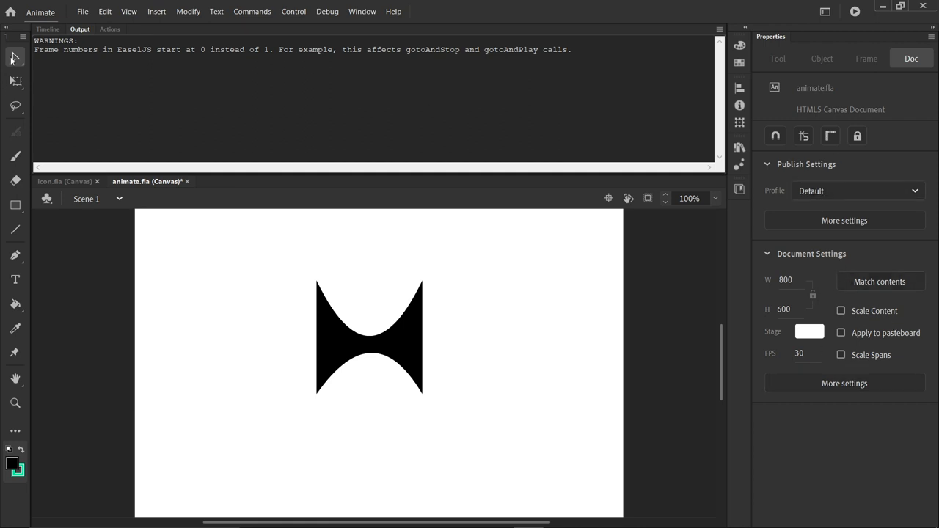
left_click(92, 11)
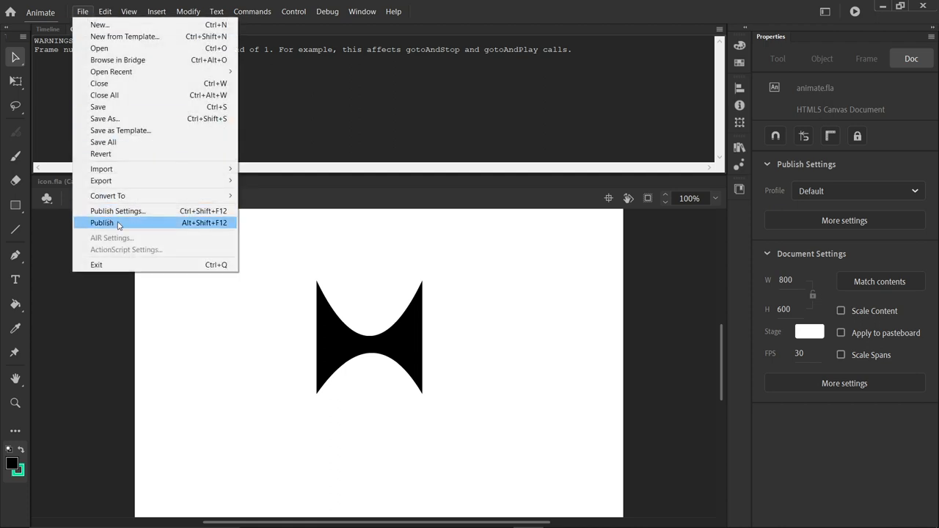
left_click(101, 223)
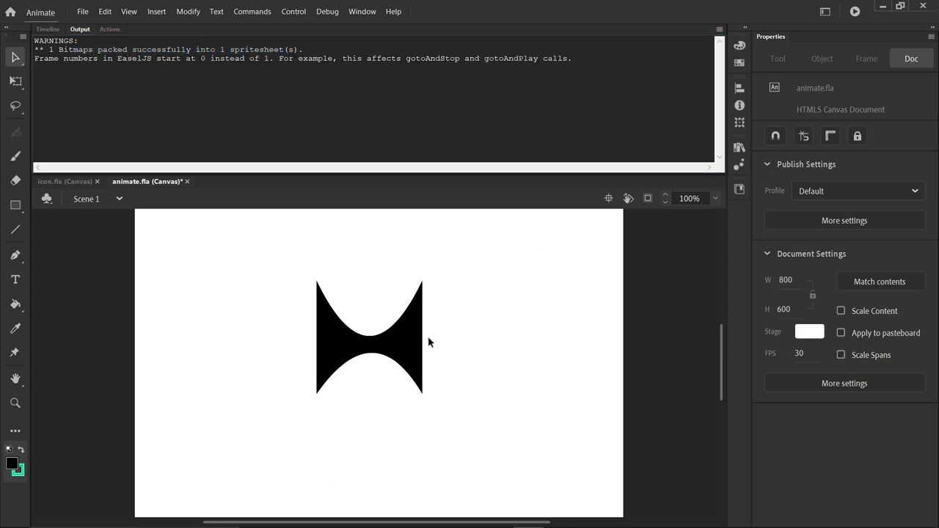
mouse_move(420, 350)
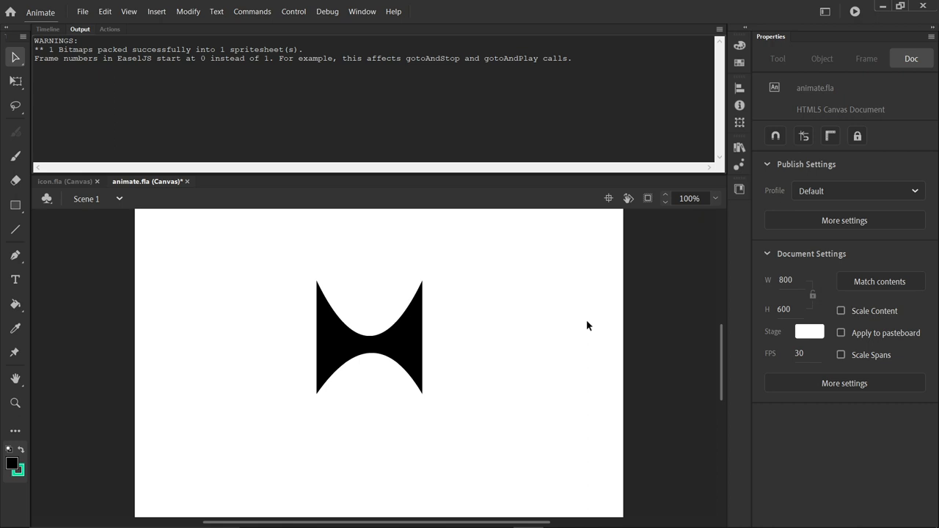
mouse_move(844, 220)
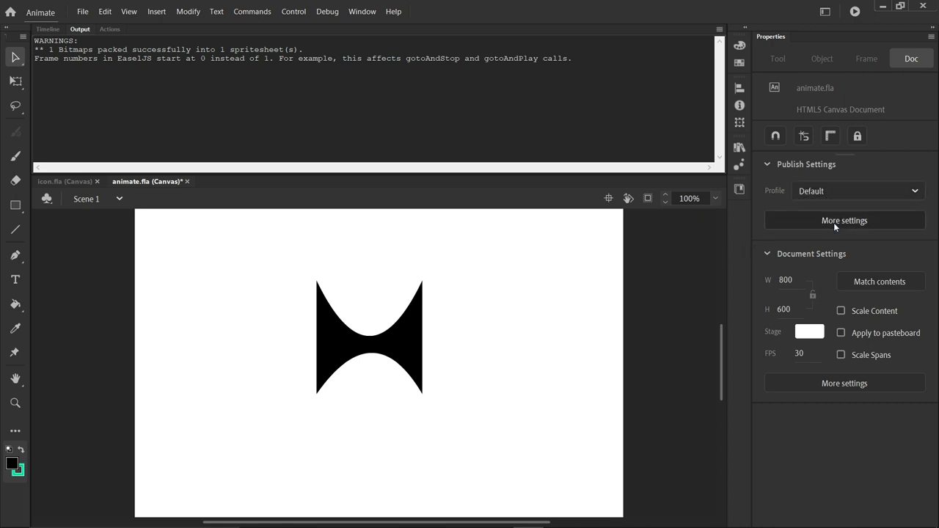
Set Publish Settings to export images as Image Assets and publish the HTML5 canvas document.
left_click(844, 220)
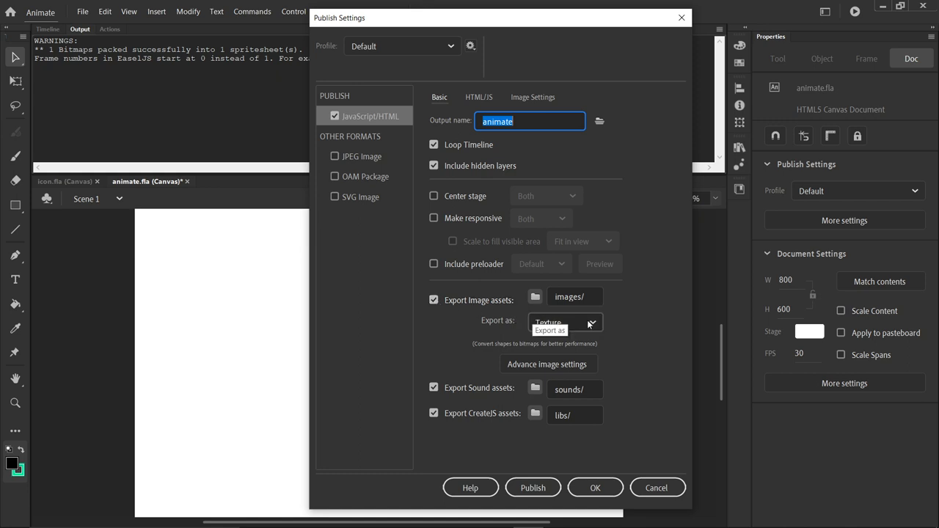
left_click(565, 322)
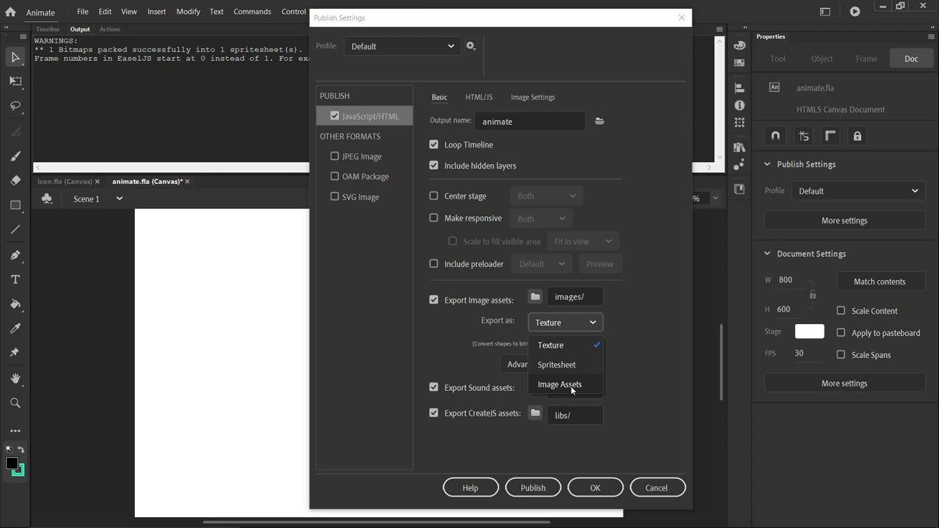
left_click(562, 385)
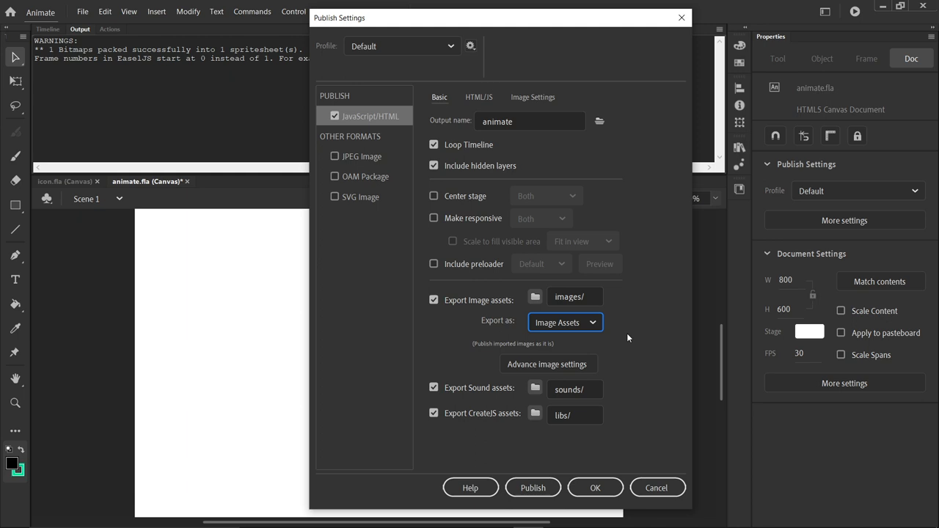
mouse_move(573, 322)
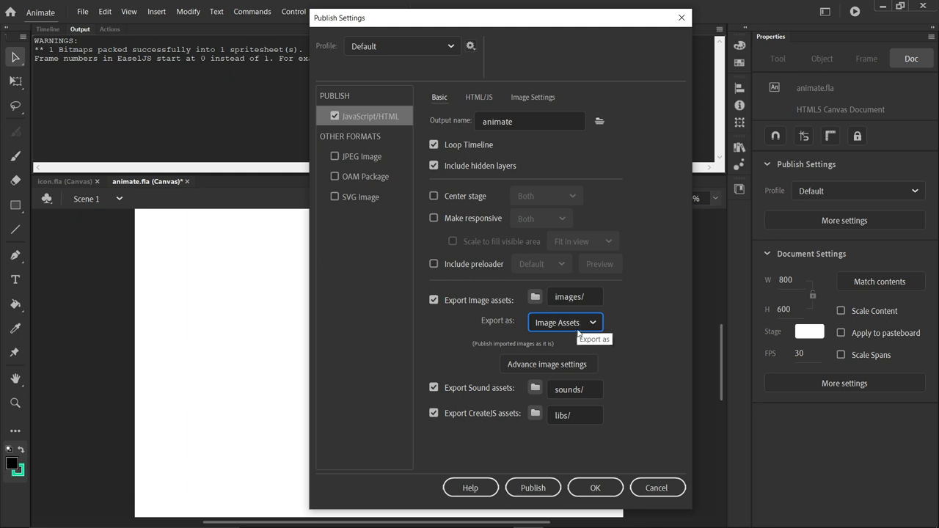
mouse_move(597, 332)
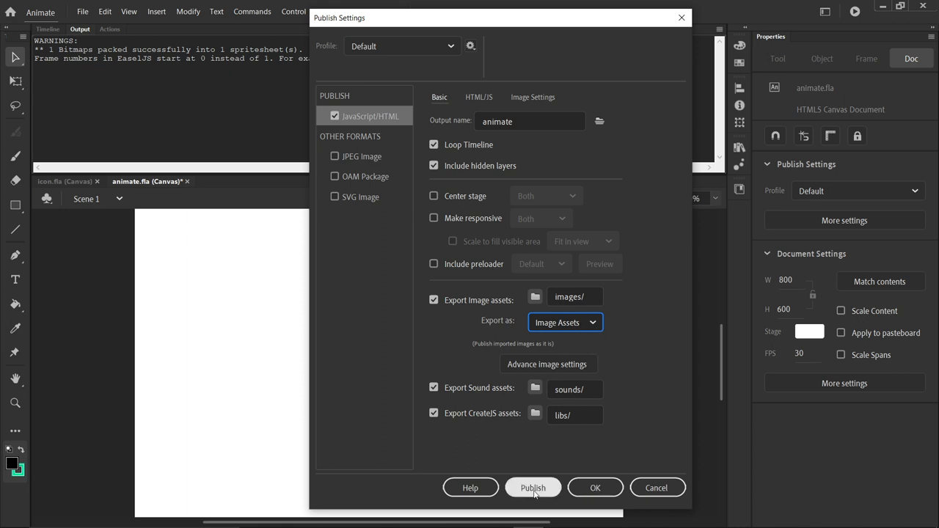
left_click(533, 488)
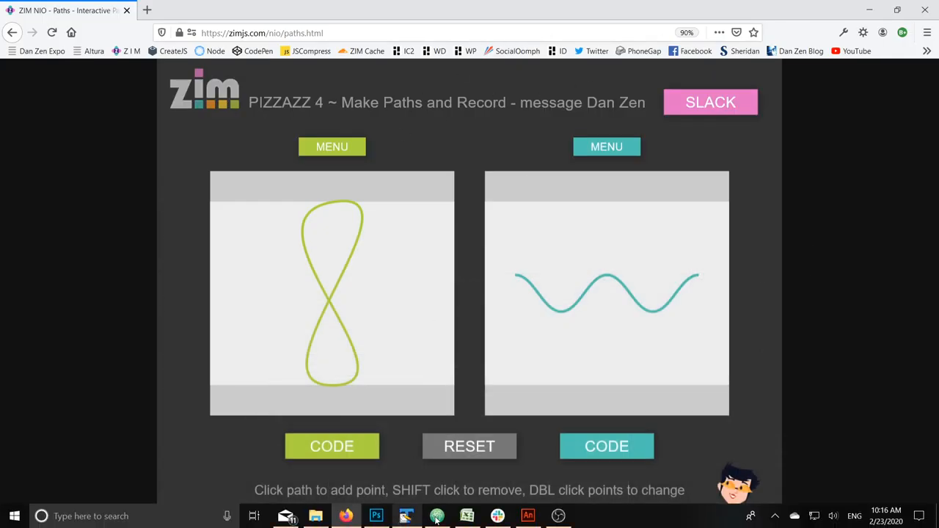
View animate.js in Atom and select the shape's encoded .p("…") path string on line 18.
left_click(428, 516)
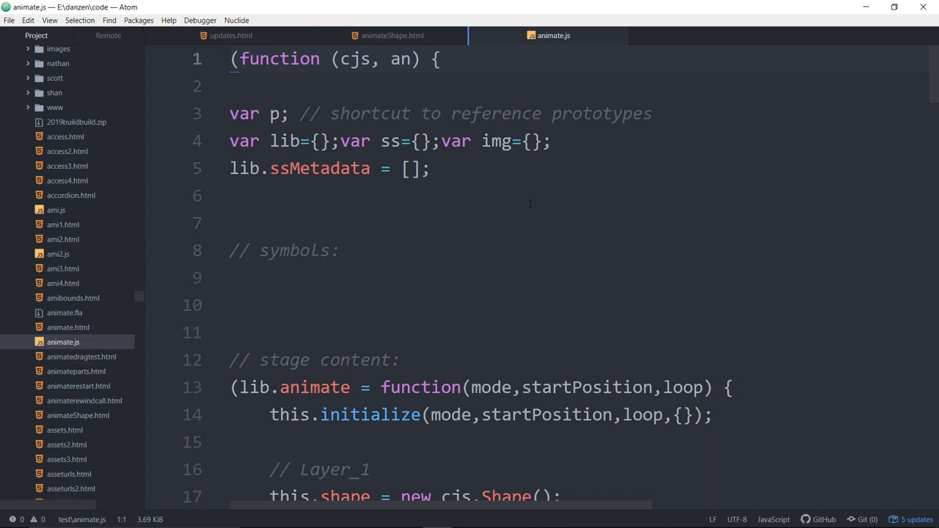
scroll("down", 3)
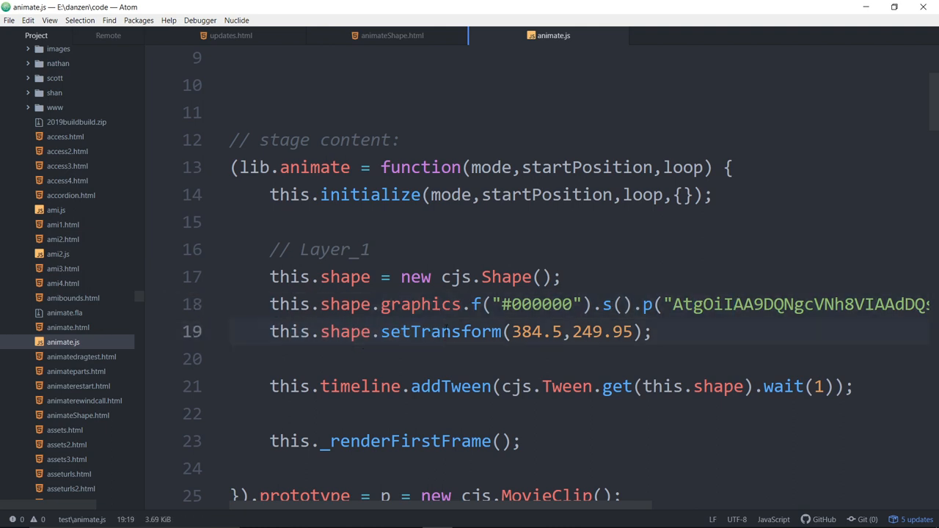
left_click(441, 331)
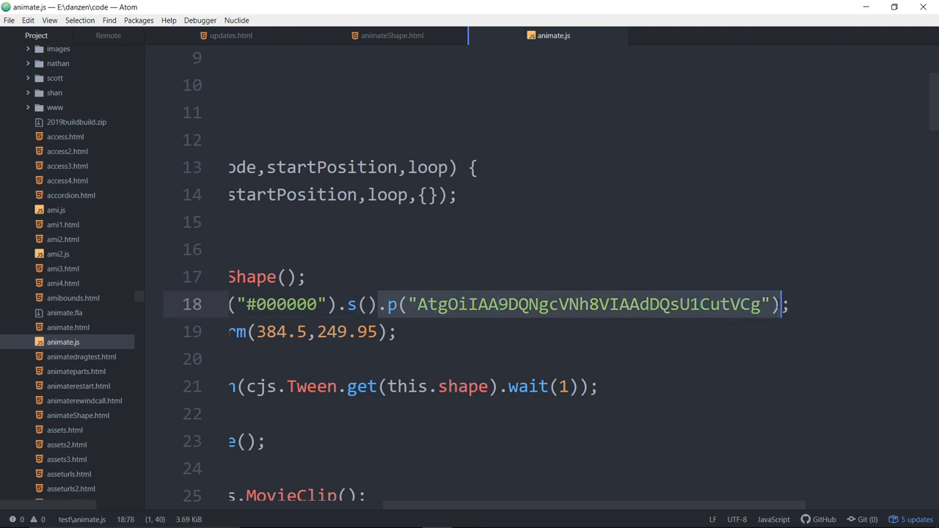
mouse_move(393, 40)
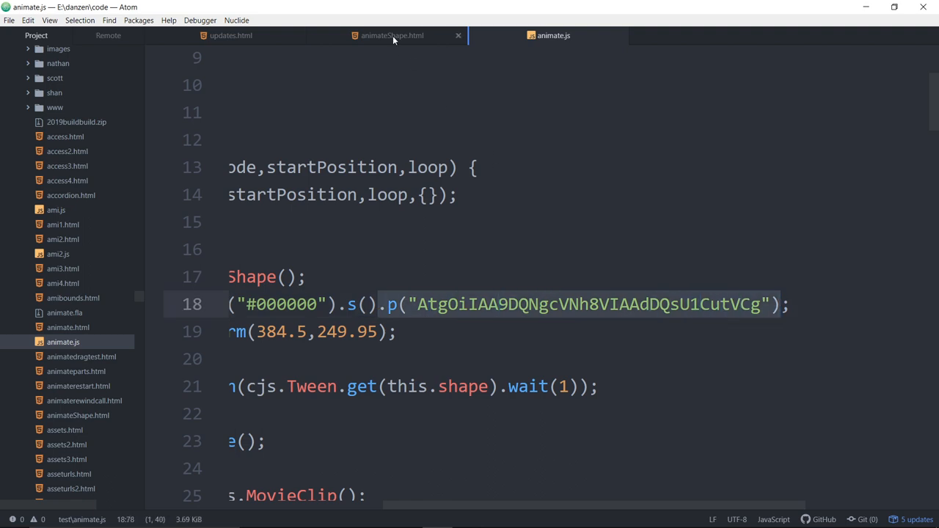
Write new Shape().f(blue). in animateShape.html, correcting the misspelled colour name.
left_click(393, 35)
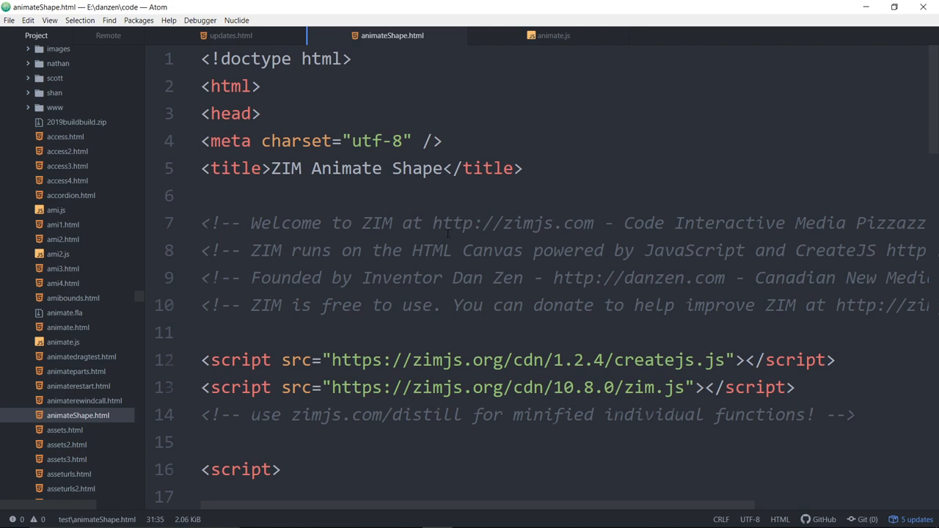
scroll("down", 3)
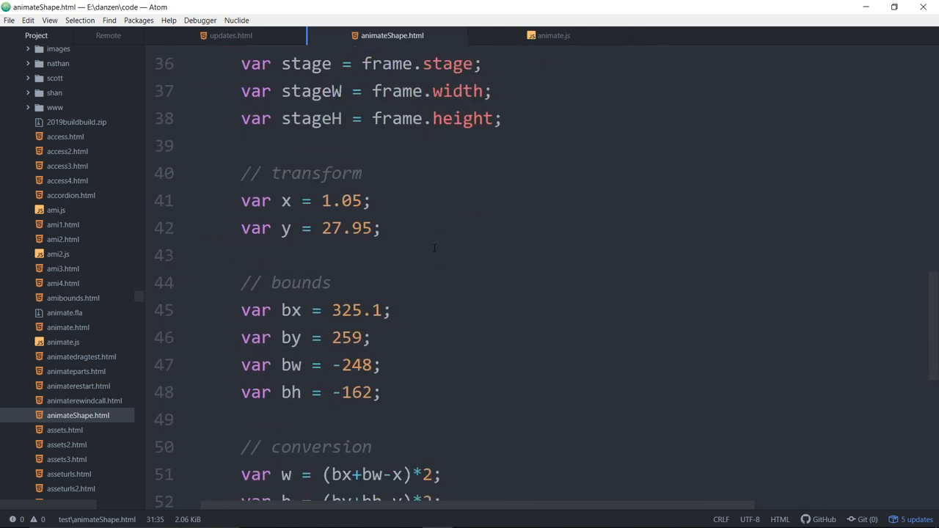
scroll("down", 3)
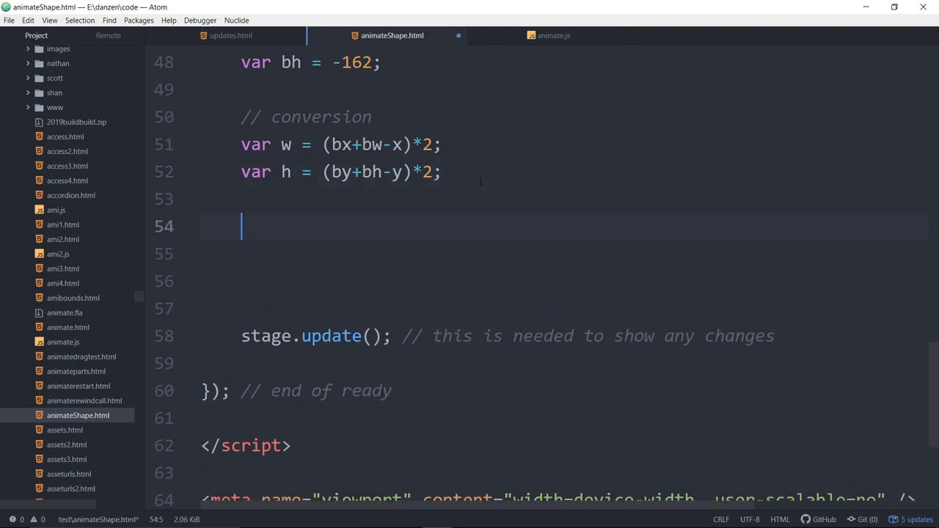
type("new")
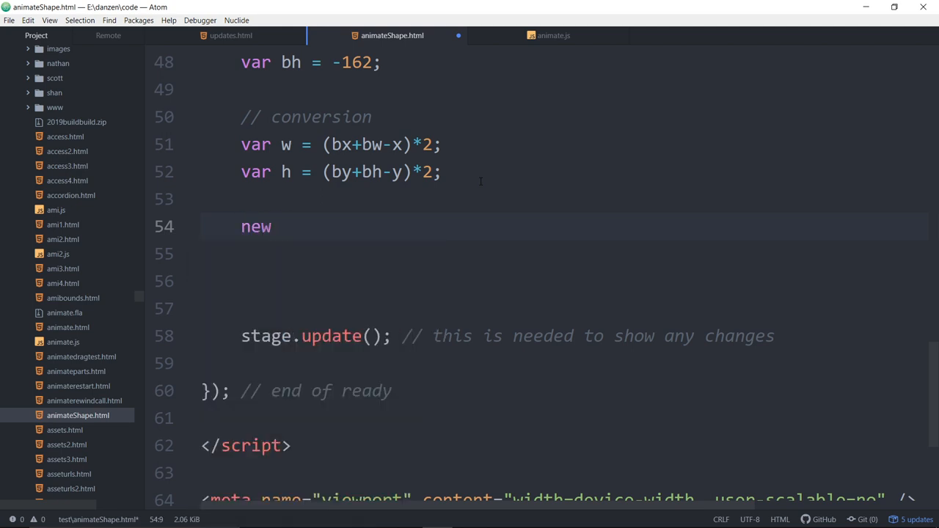
type("Shape()")
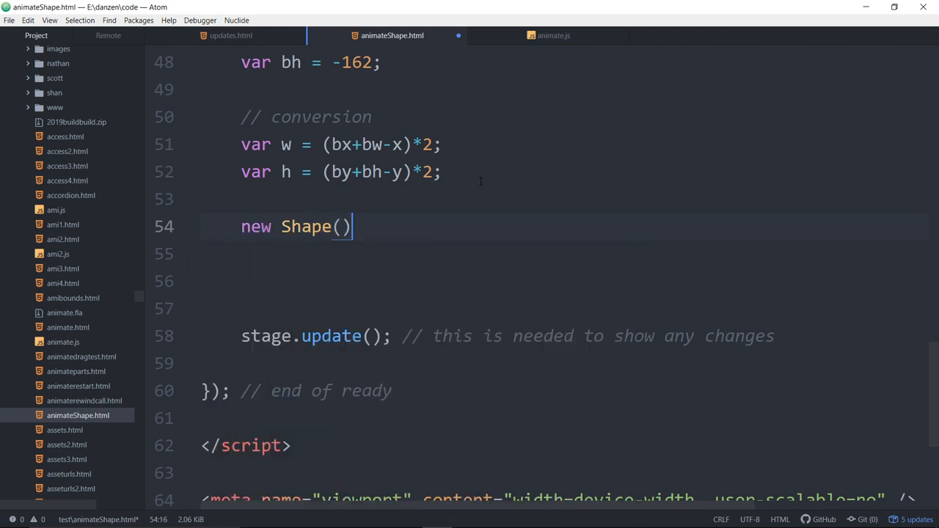
type(".")
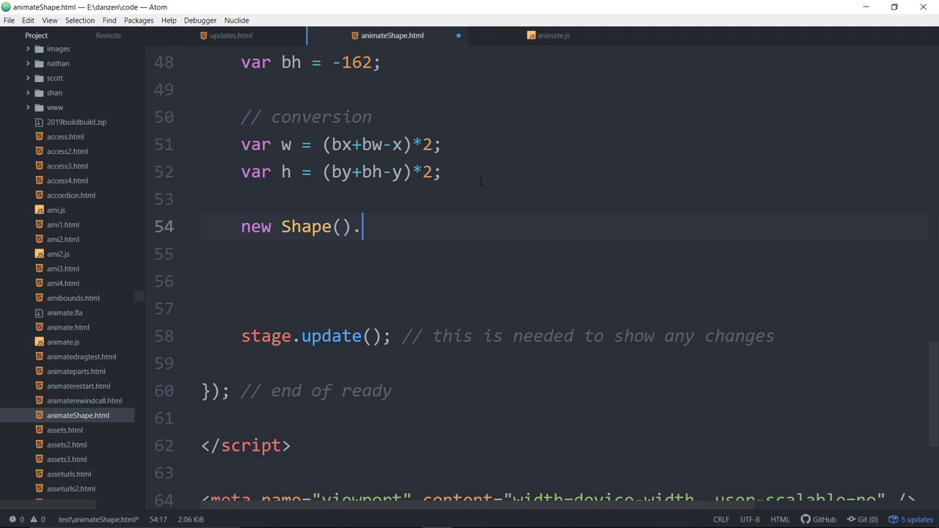
type("f")
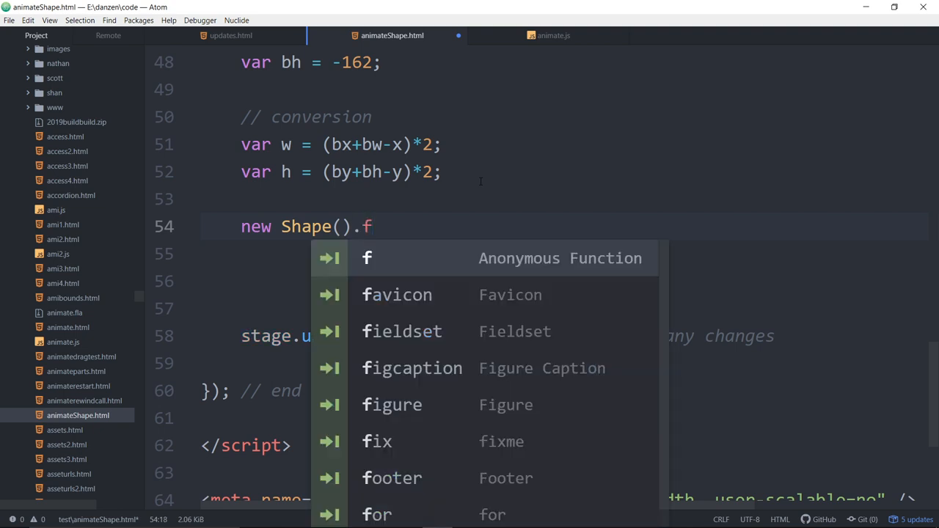
type("(bal")
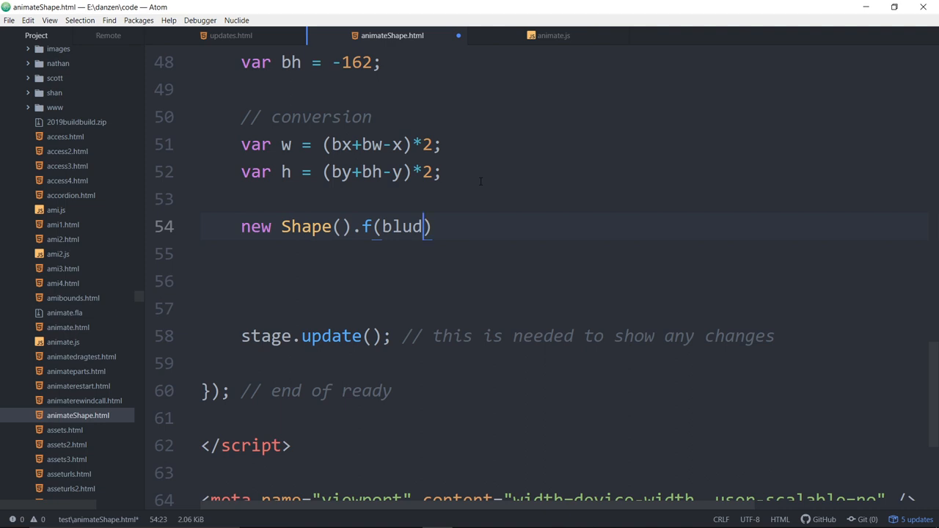
type("e).")
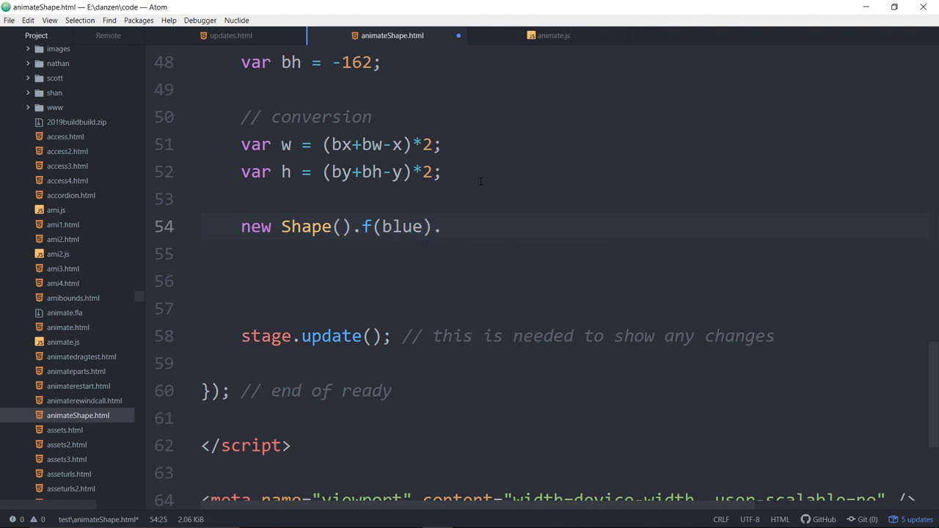
left_click(445, 226)
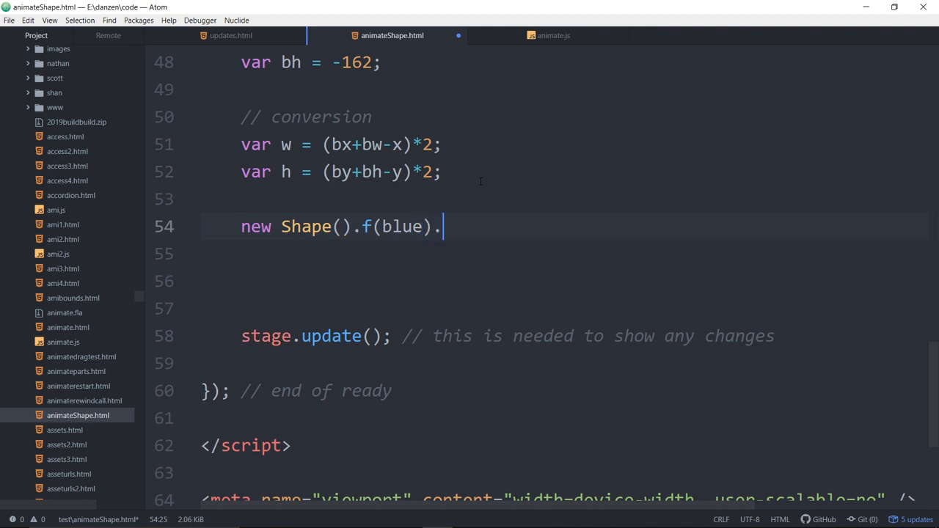
key("Backspace")
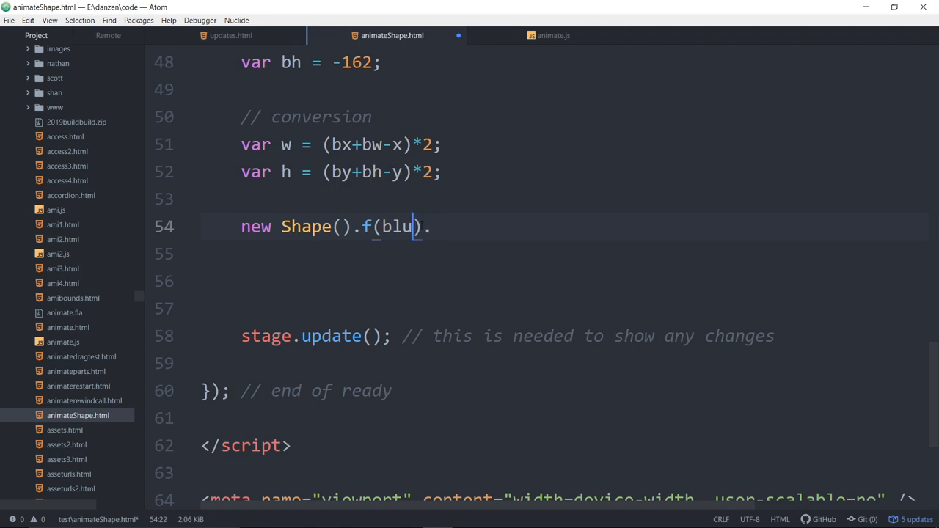
type("d")
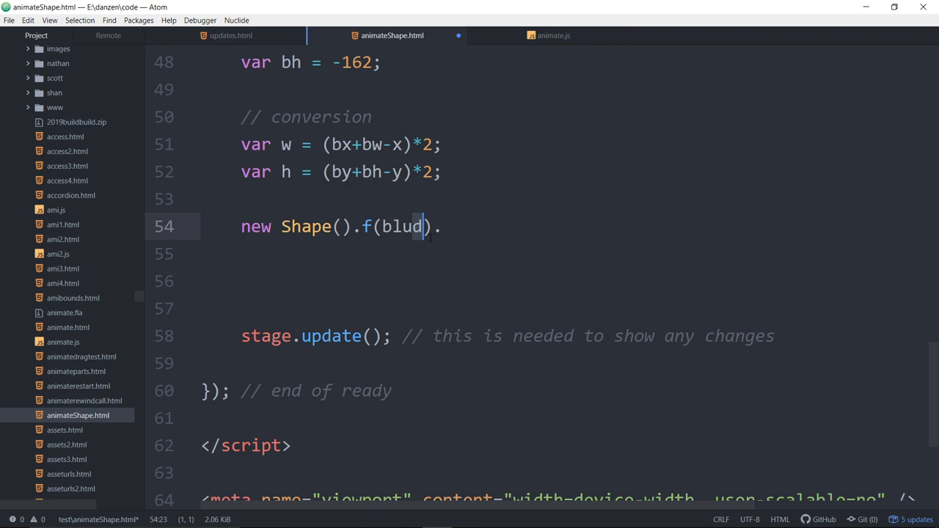
type("e")
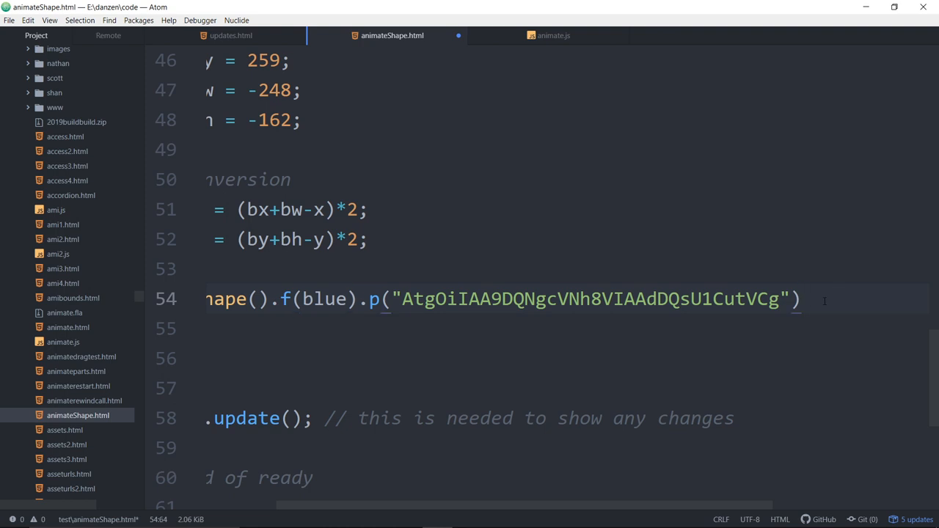
Chain .center() onto the new Shape via autocomplete.
type(".cn")
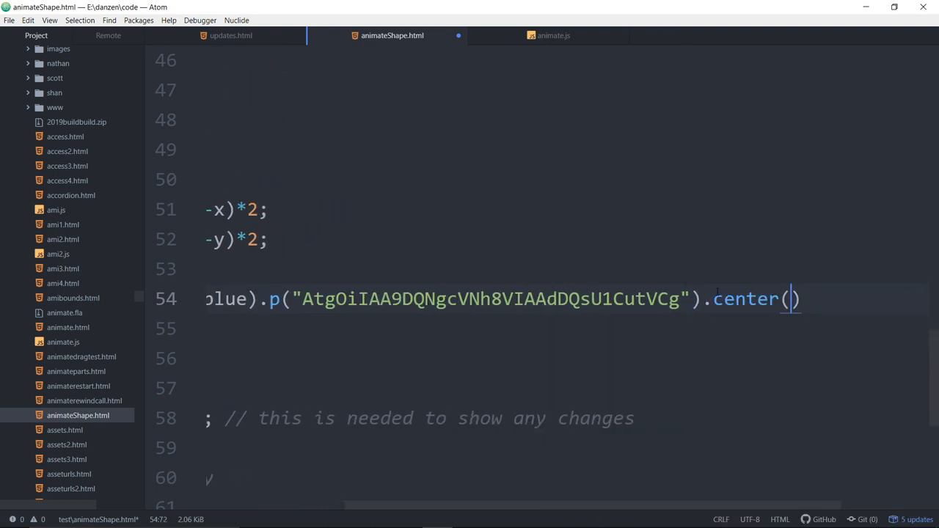
key("Enter")
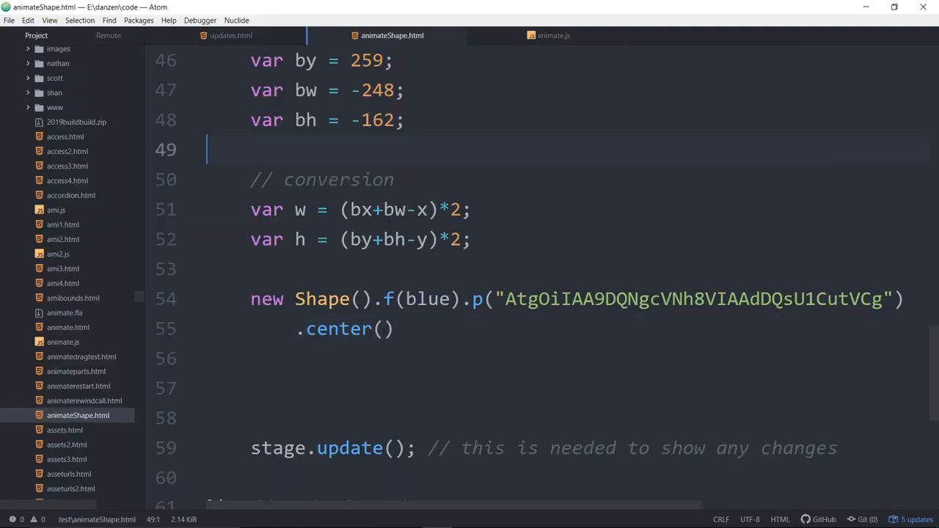
Chain .drag() onto the Shape so it can be dragged.
type(".d")
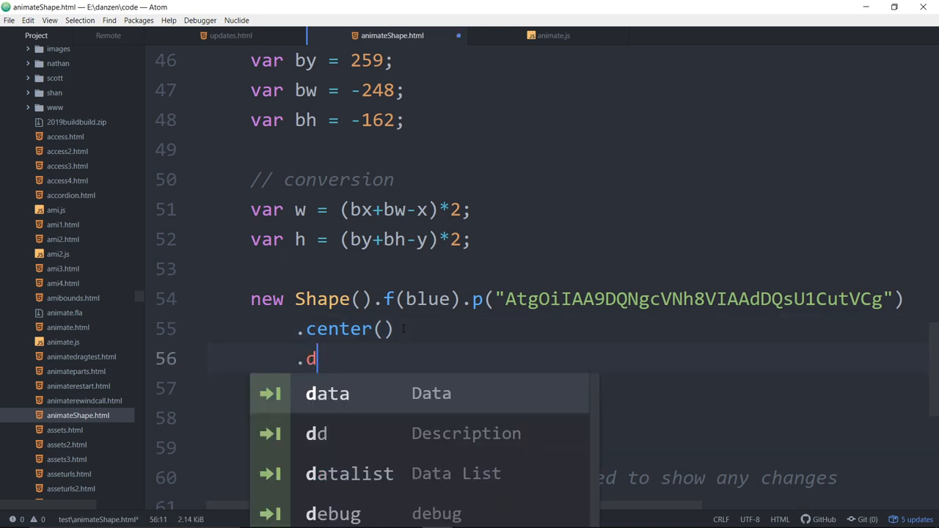
type("rg")
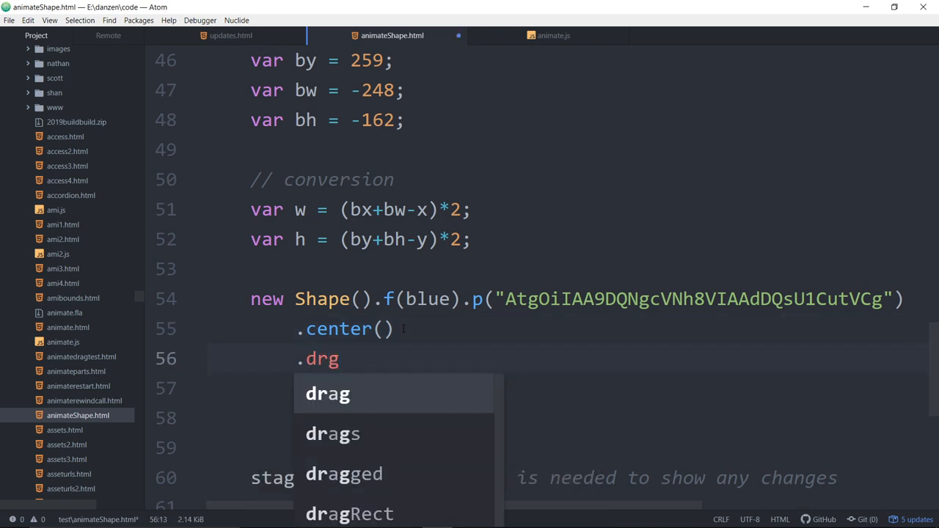
left_click(327, 394)
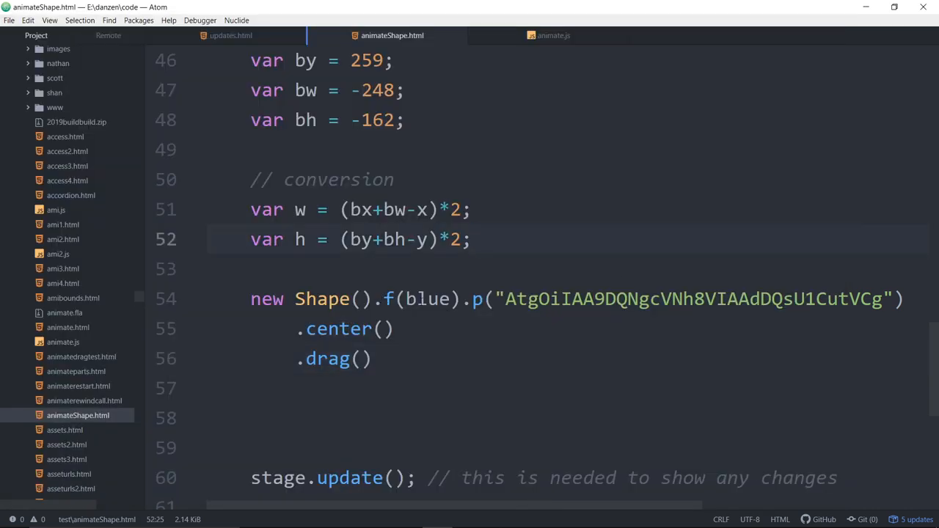
Insert .s(pink).ss(3) after f(blue) to give the Shape a pink stroke of thickness 3.
left_click(521, 330)
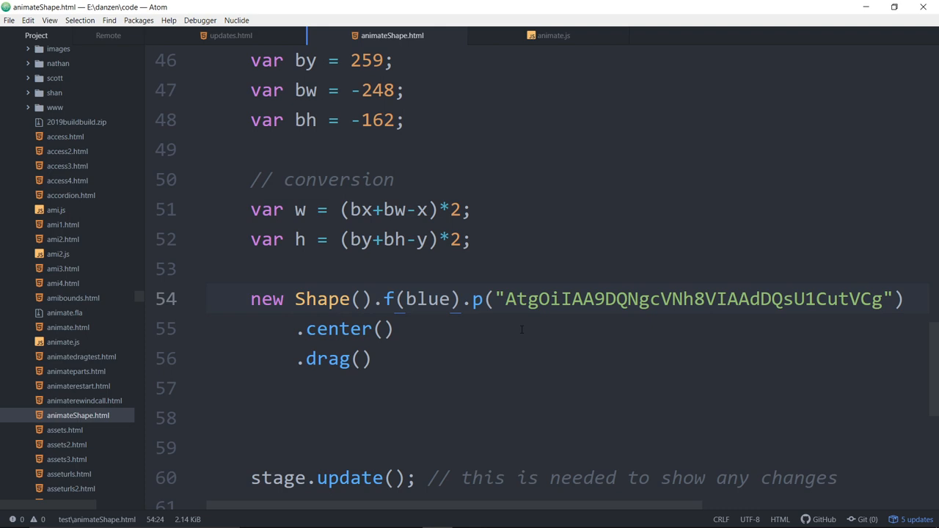
type(".s()")
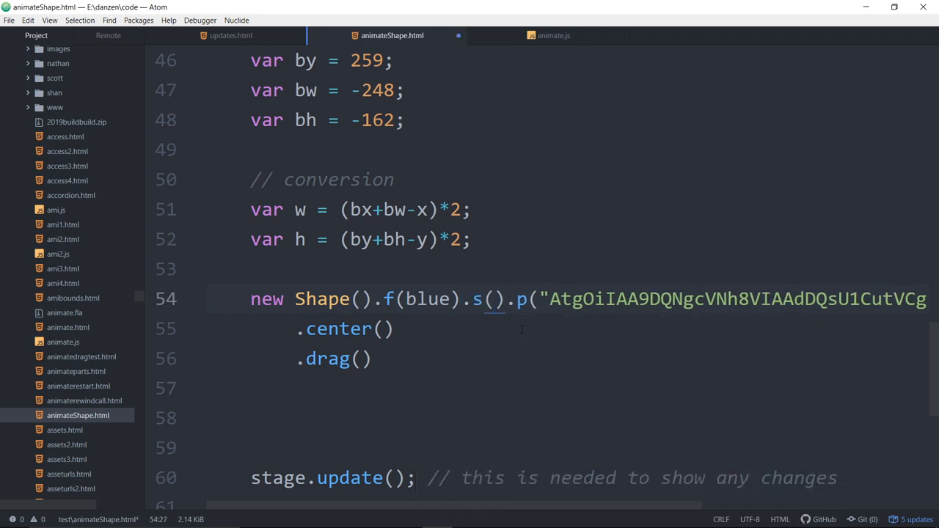
type("pink).s")
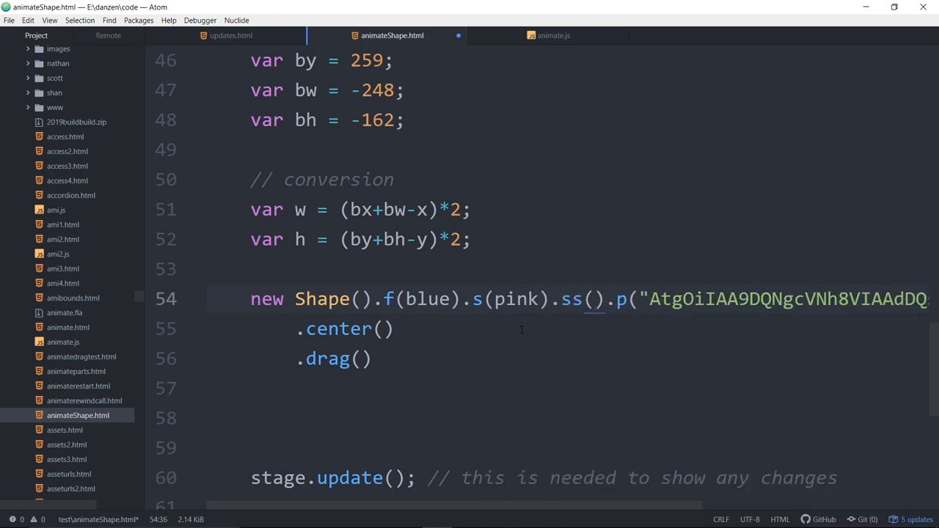
type("3")
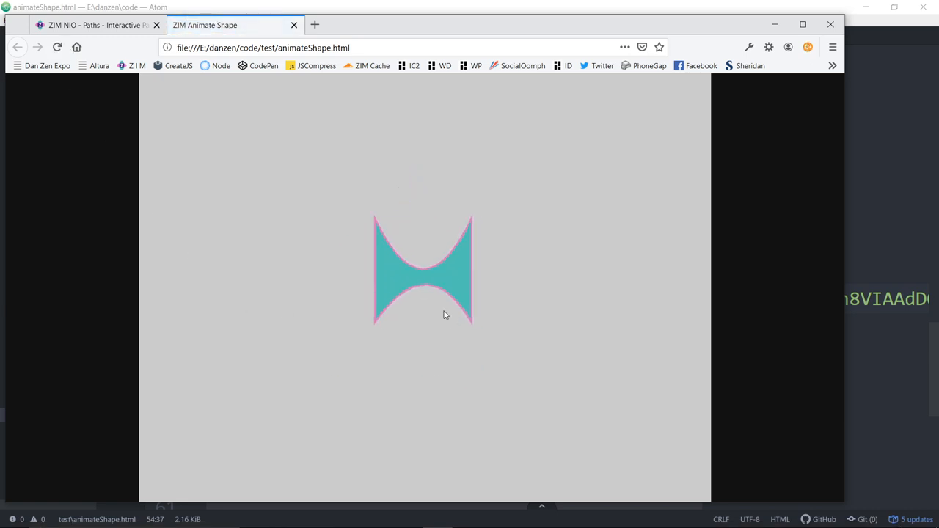
mouse_move(854, 220)
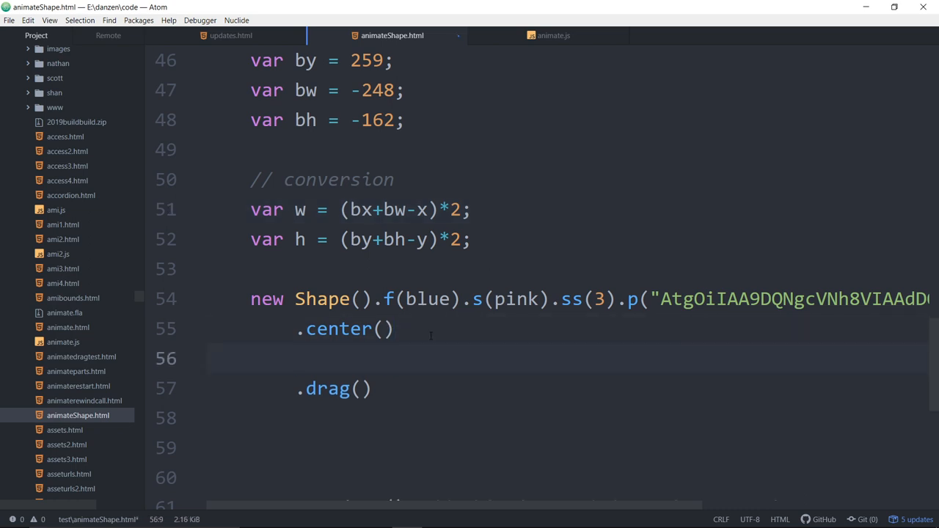
Chain .outline() onto the Shape between center() and drag().
type(".")
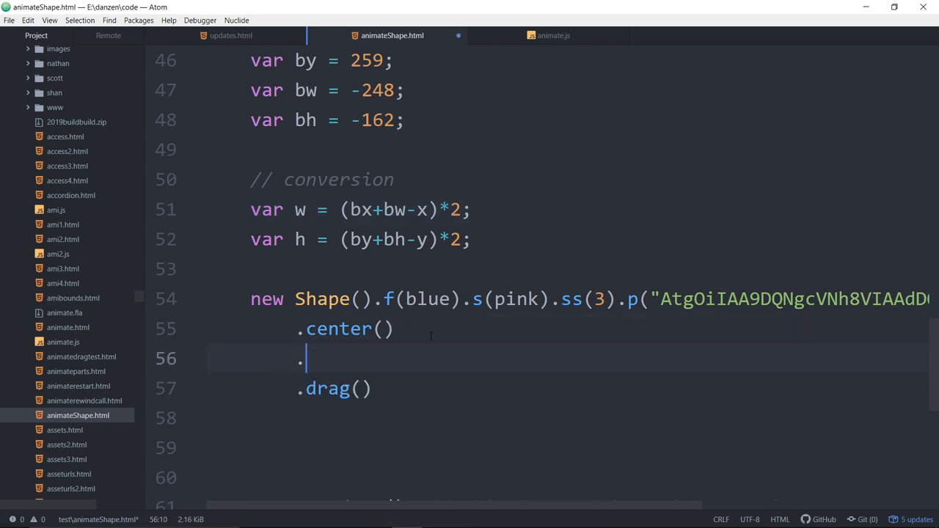
type("outline()")
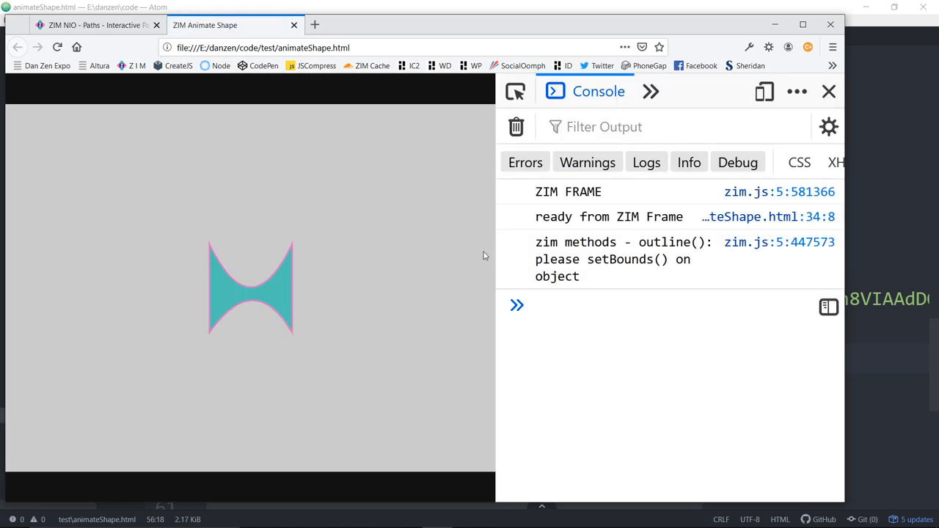
mouse_move(534, 265)
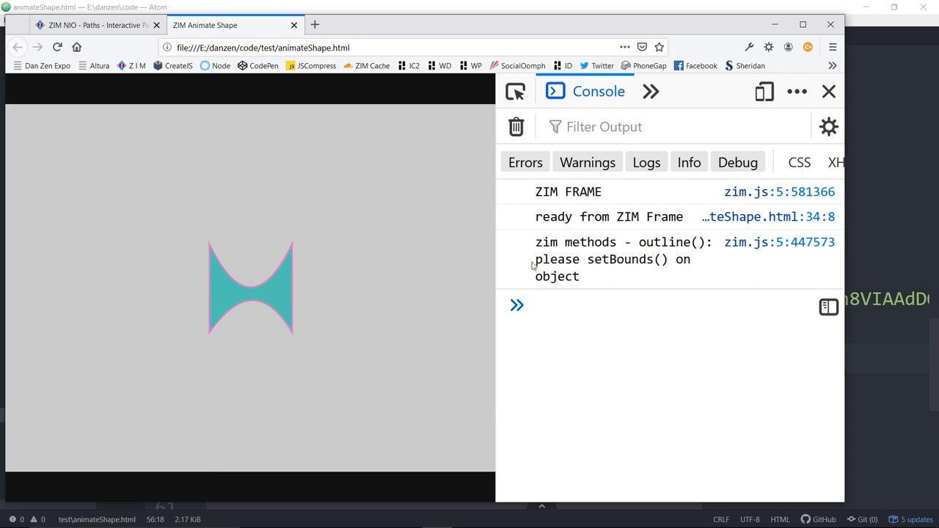
mouse_move(298, 281)
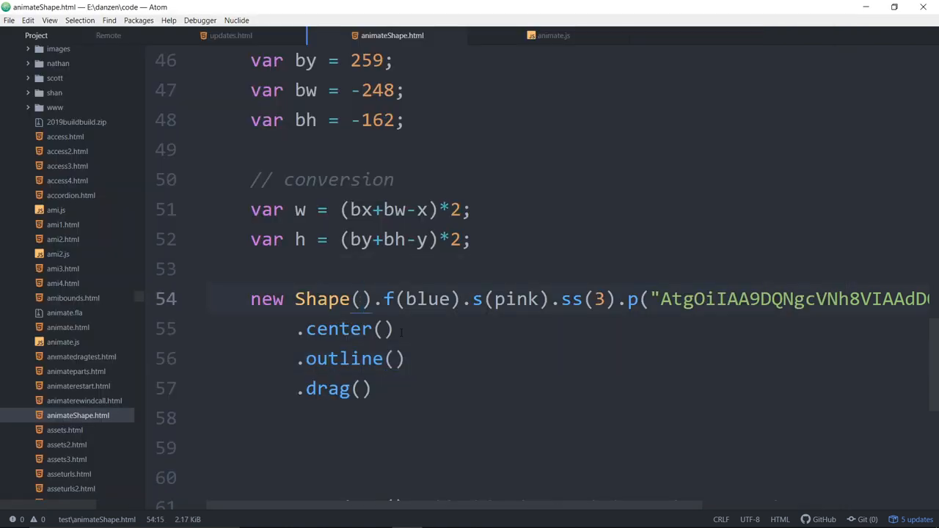
Pass 100,100 bounds arguments to new Shape() and reload Firefox to see the outline box.
type("100,")
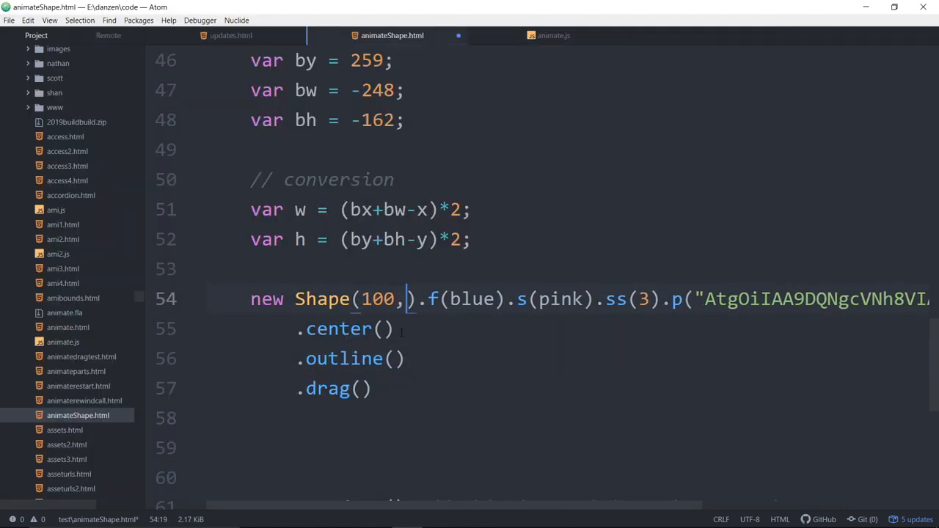
type("100")
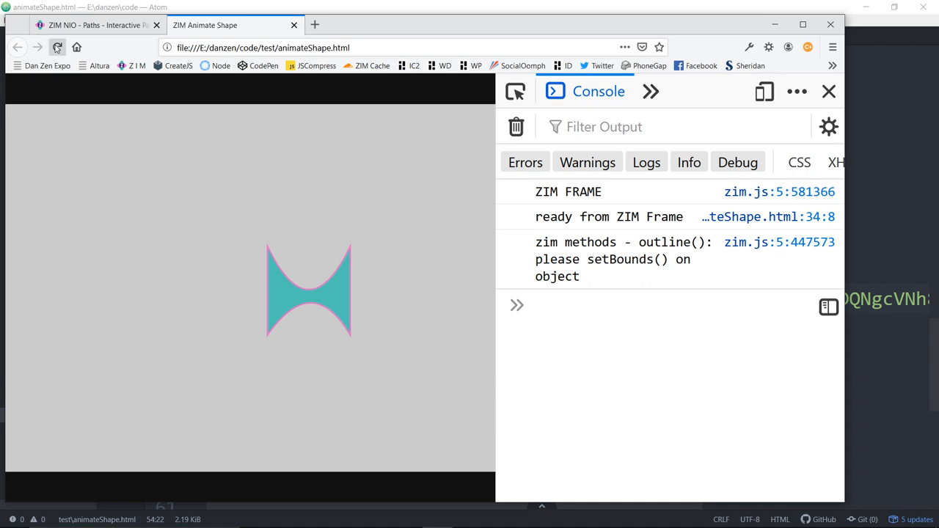
left_click(57, 46)
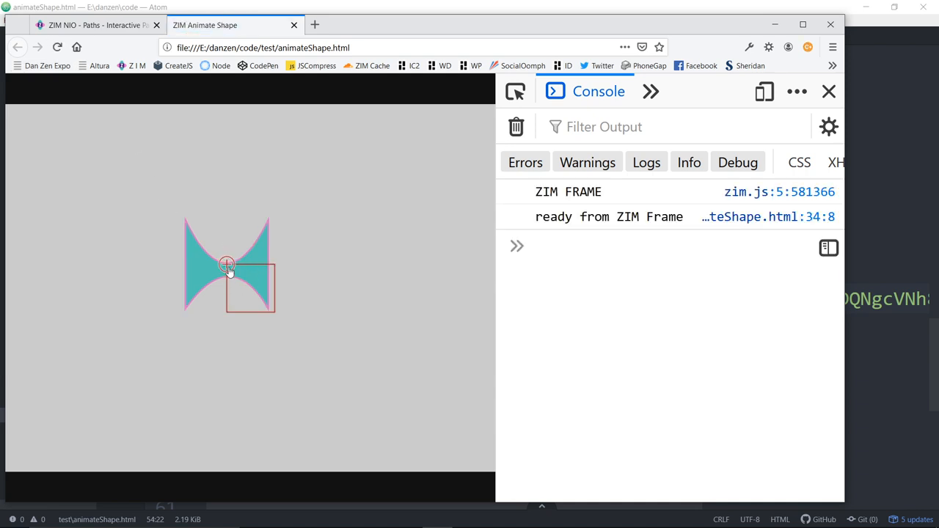
mouse_move(254, 269)
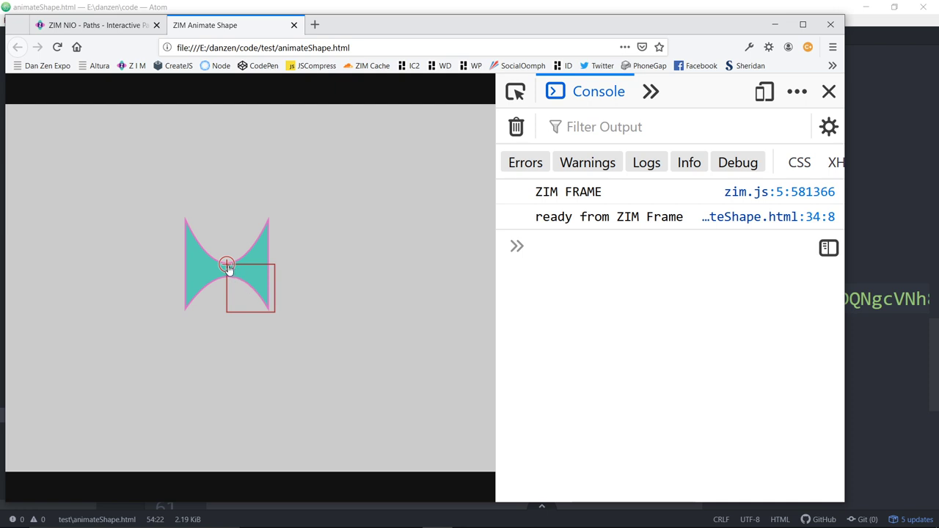
mouse_move(184, 228)
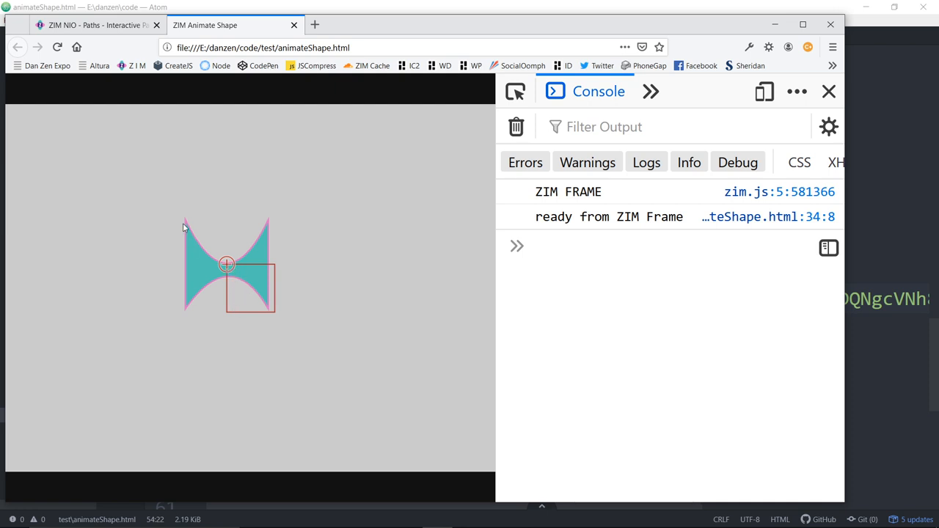
mouse_move(226, 266)
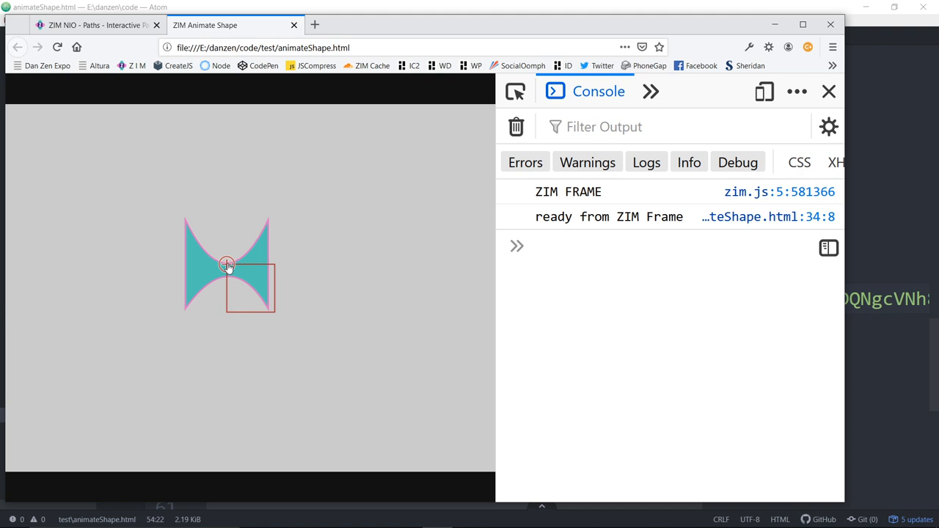
mouse_move(190, 232)
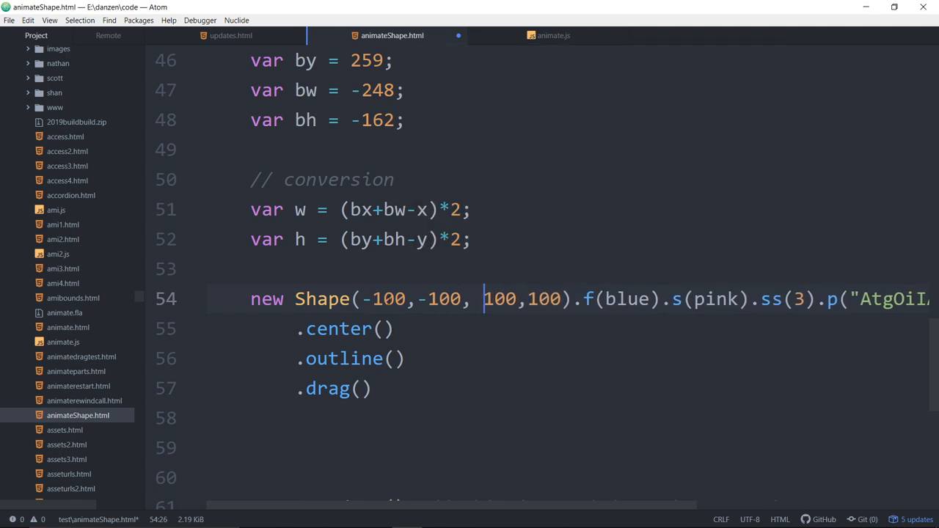
Change both -100 bounds values in Shape() to -50 so the box centres on the shape.
double_click(385, 298)
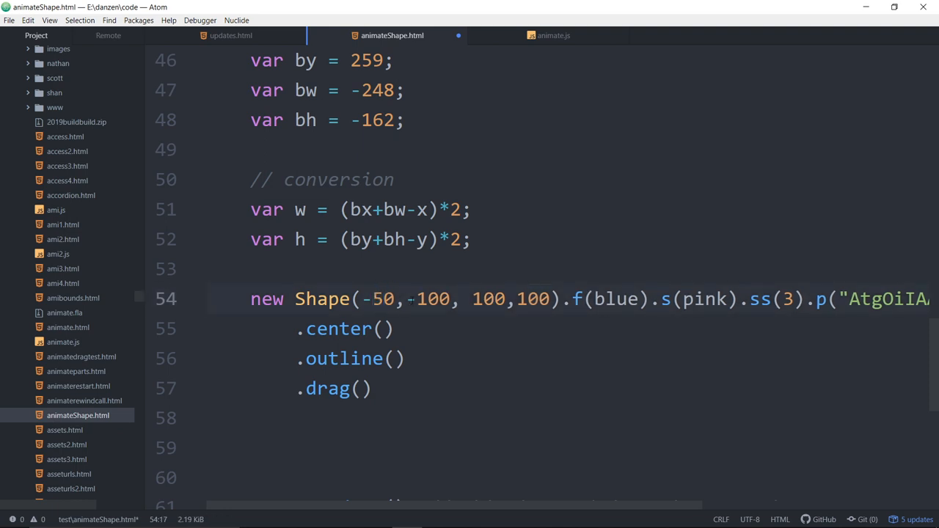
type("-50")
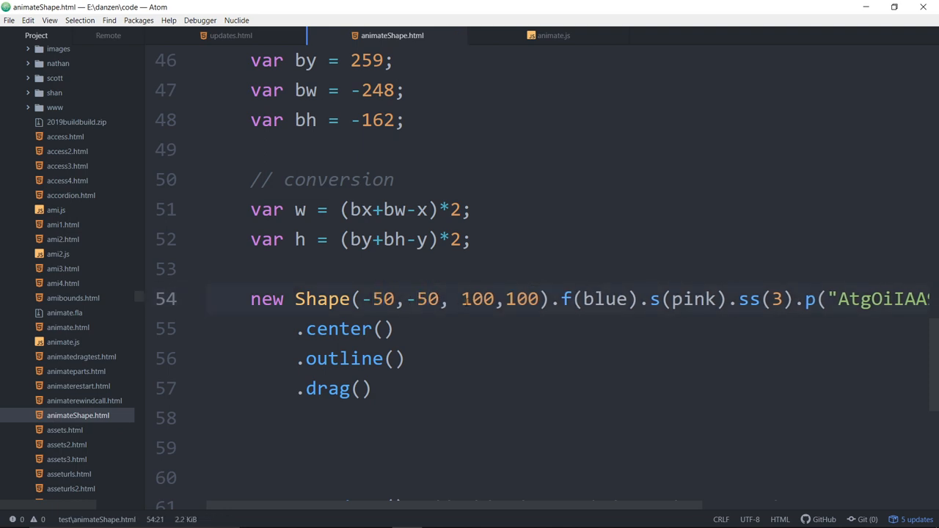
double_click(402, 299)
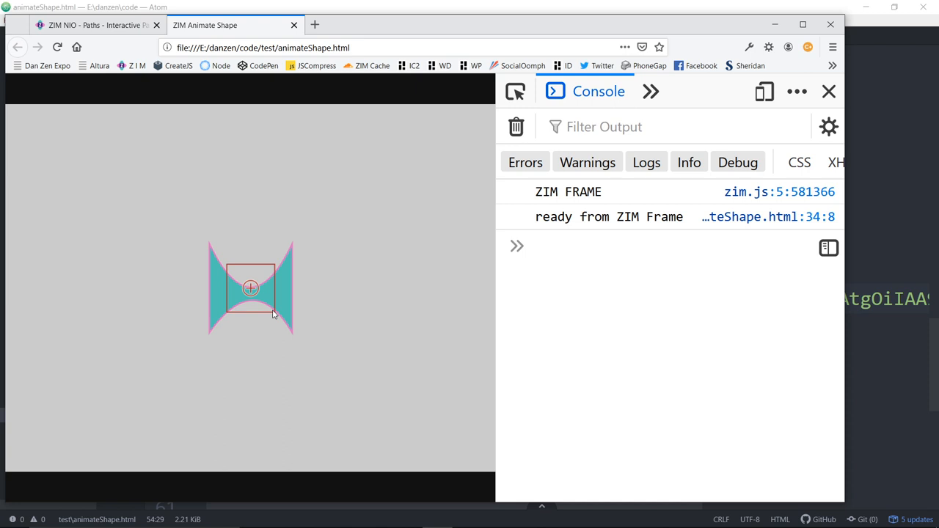
mouse_move(239, 302)
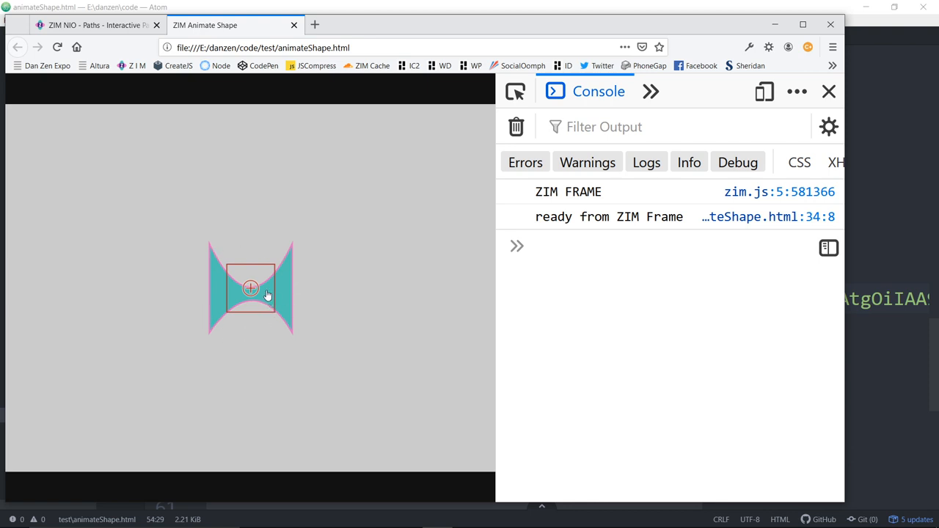
Drag the hourglass shape around the reloaded page to test its centred outline.
left_click_drag(250, 288, 411, 312)
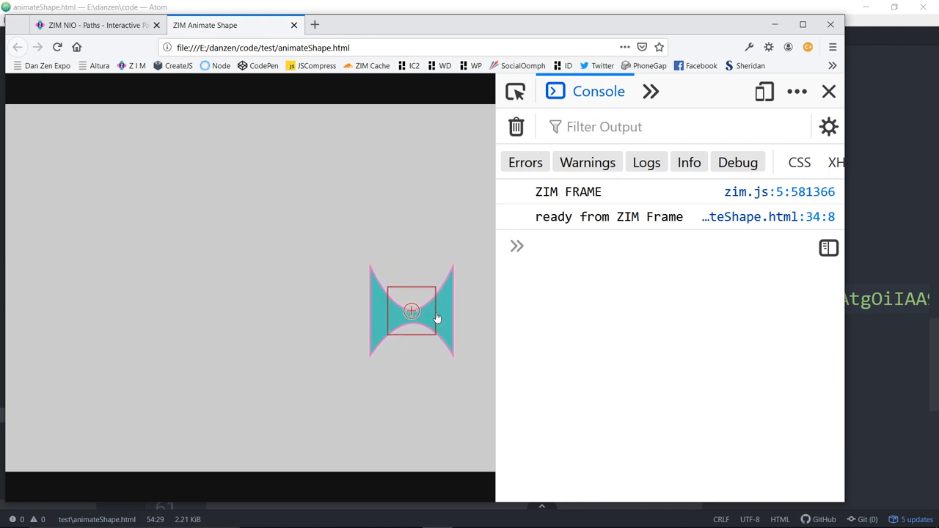
left_click_drag(411, 311, 452, 306)
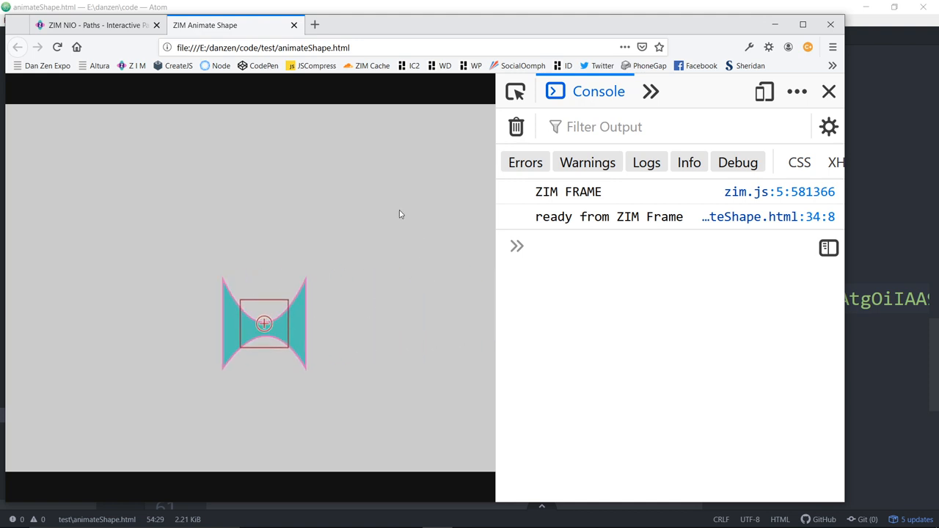
mouse_move(274, 377)
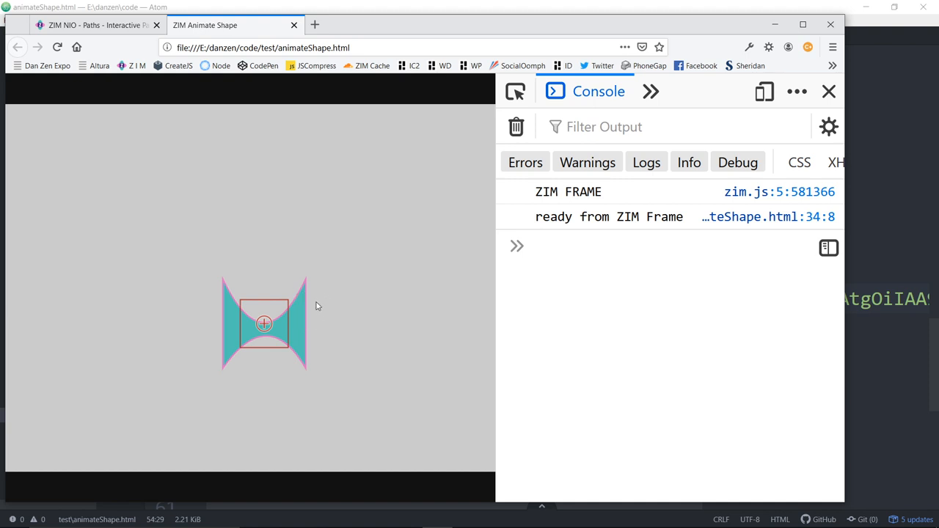
mouse_move(301, 278)
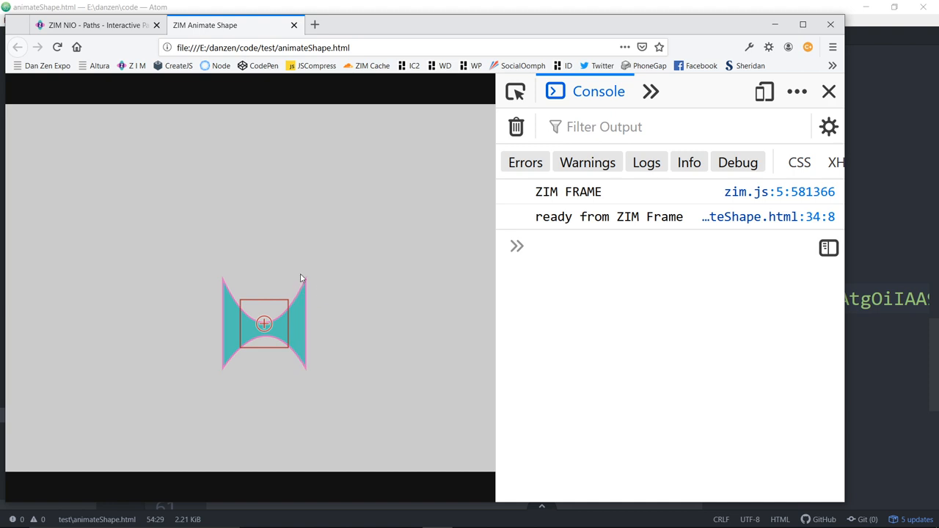
left_click_drag(264, 324, 131, 280)
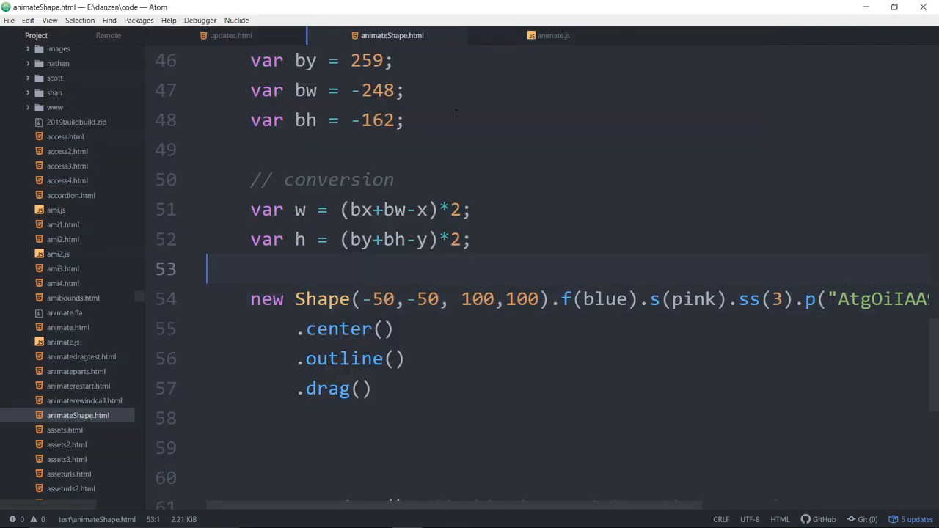
Copy nominal bounds 698,457,-227,-114 from animate.js into the Shape constructor.
left_click(554, 35)
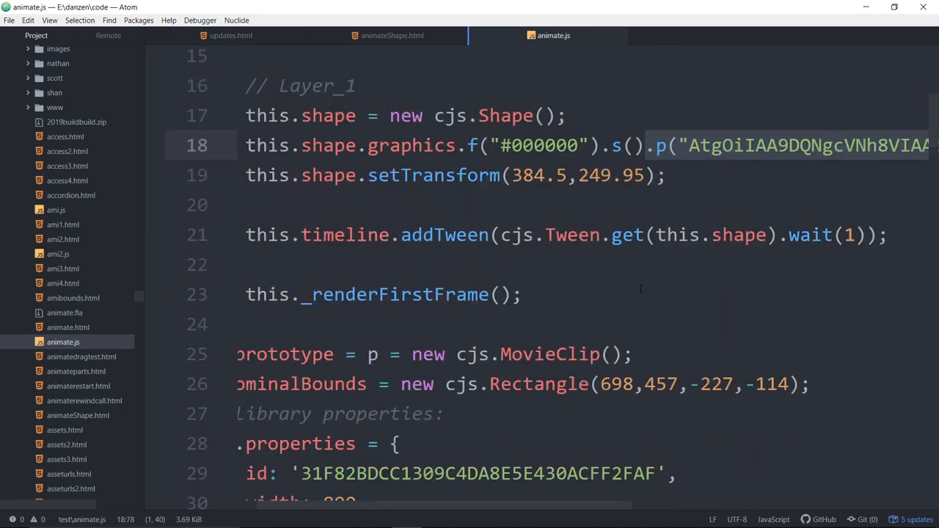
scroll("down", 3)
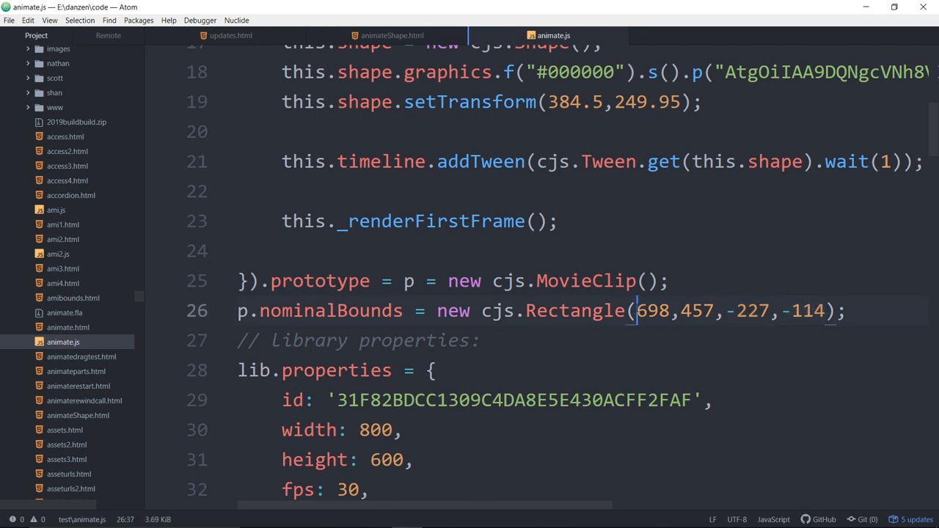
left_click_drag(637, 310, 825, 310)
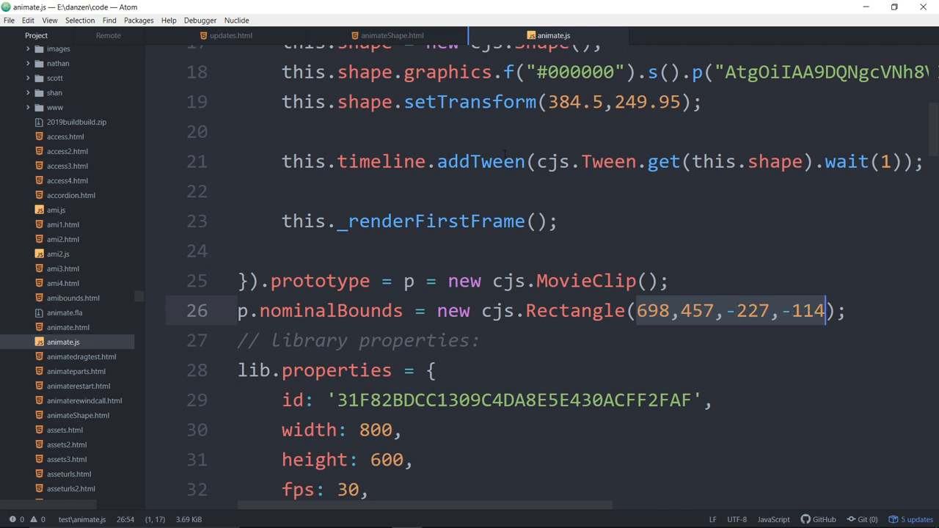
left_click(389, 35)
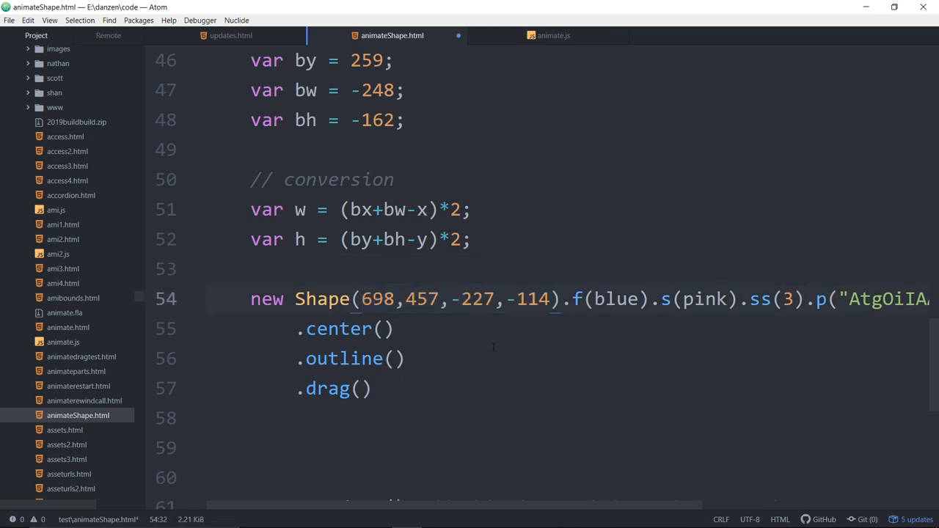
left_click(550, 299)
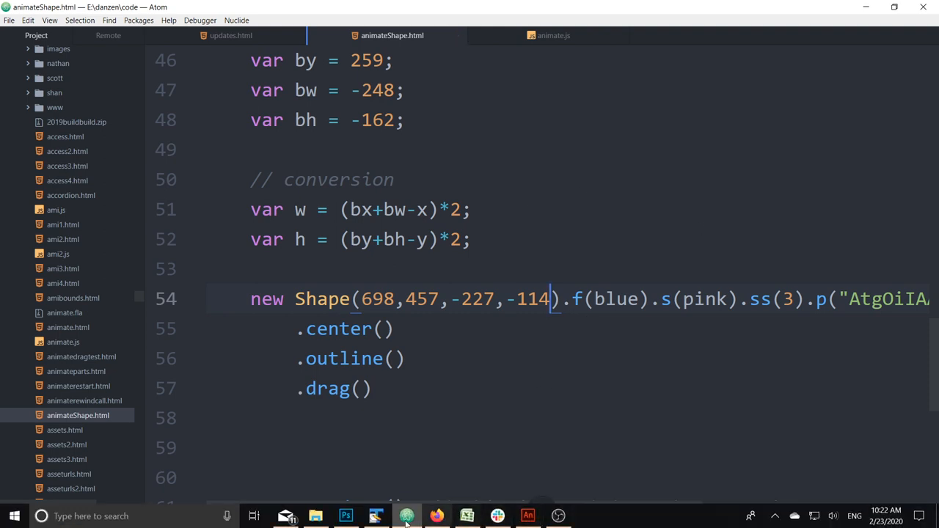
Reload the Firefox page to preview the hourglass with its nominal-bounds outline box.
left_click(409, 515)
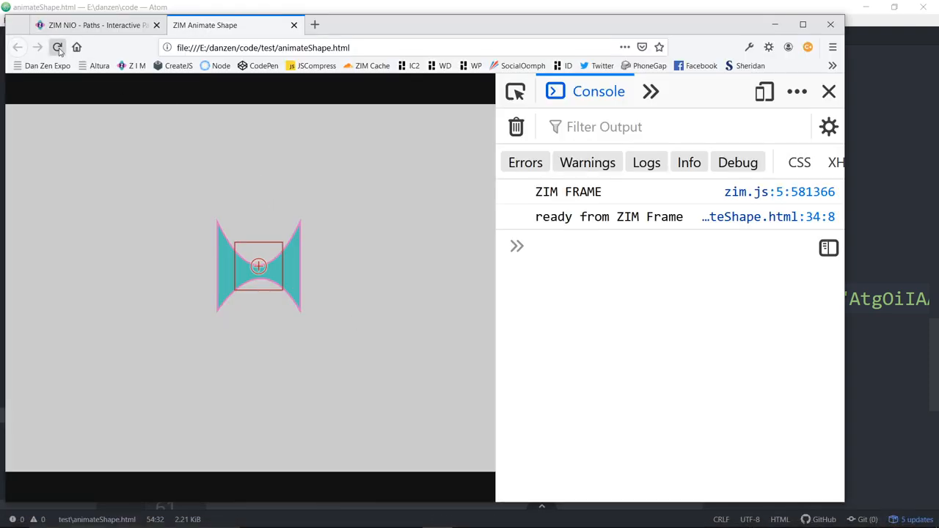
left_click(58, 46)
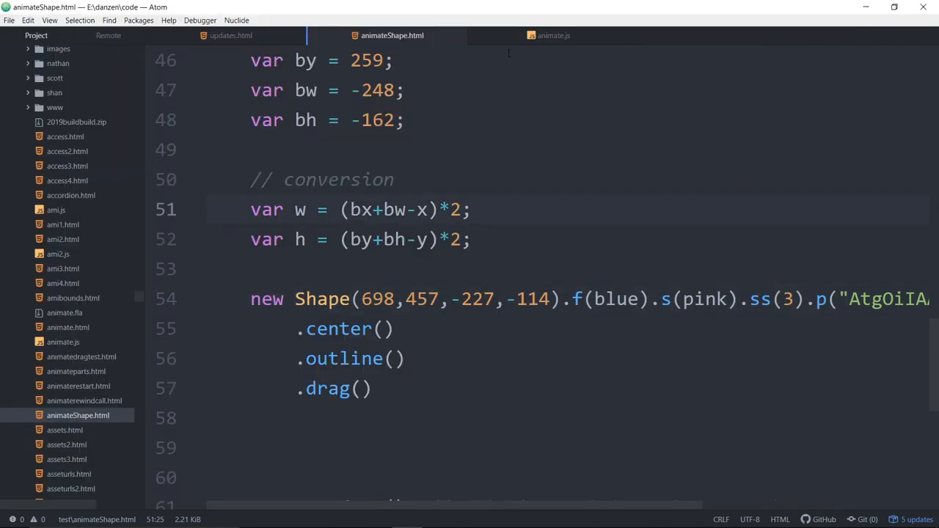
Copy animate.js's this.shape.setTransform(384.5,249.95) line into animateShape.html as a comment.
left_click(554, 36)
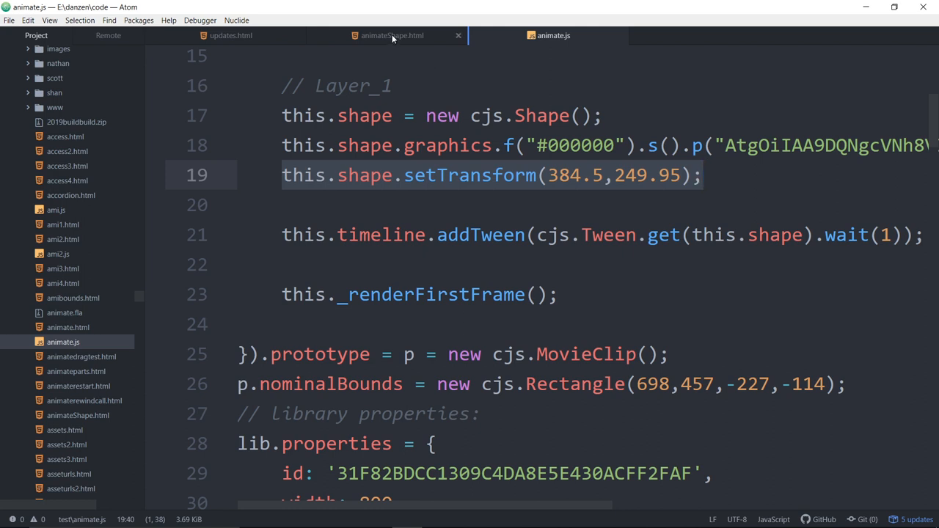
left_click(392, 35)
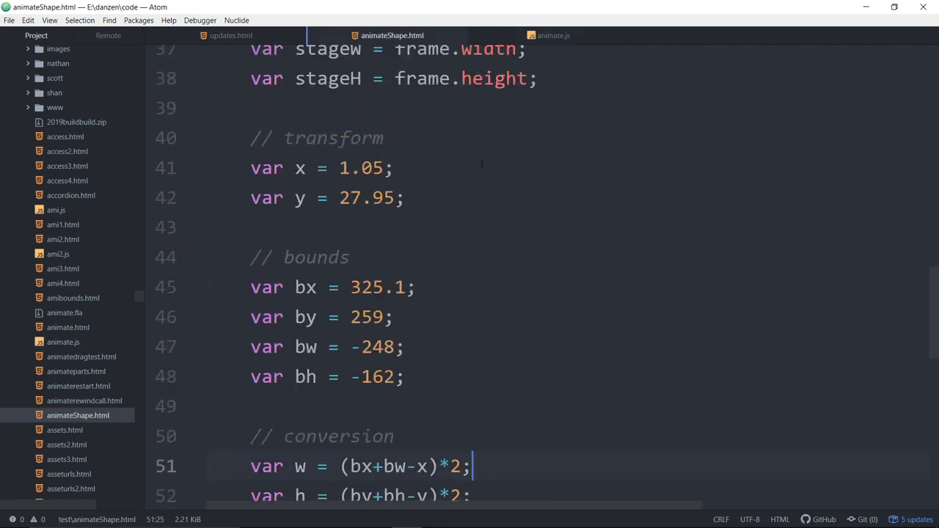
type("this.shape.setTransform(384.5,249.95);")
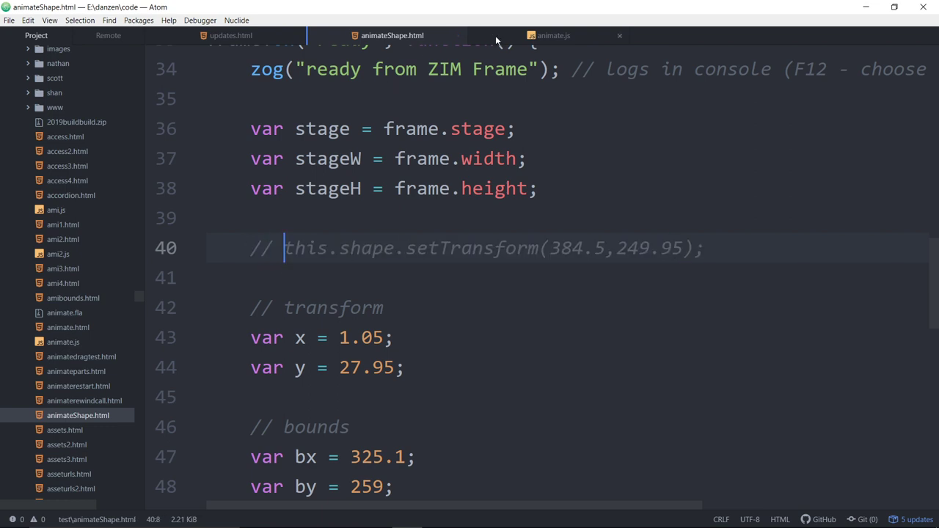
Copy the nominalBounds Rectangle line from animate.js and return to animateShape.html.
left_click(555, 35)
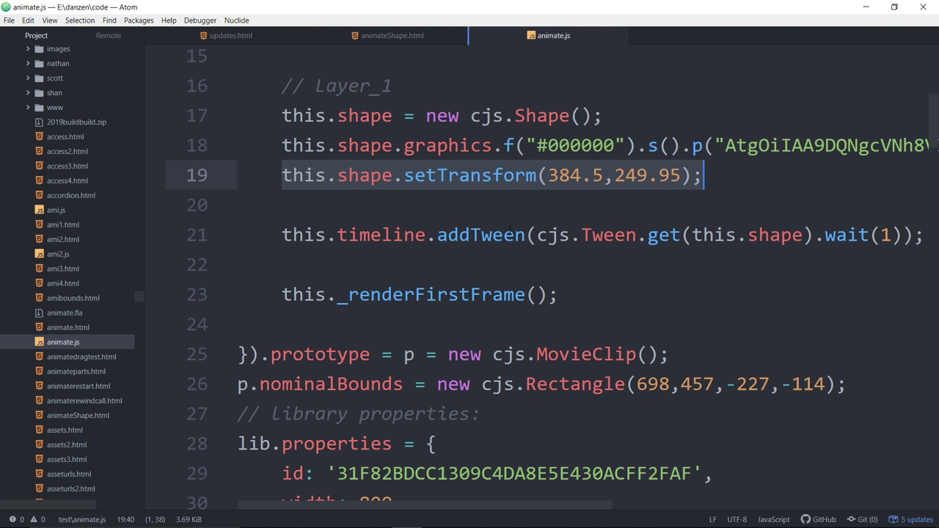
scroll("down", 3)
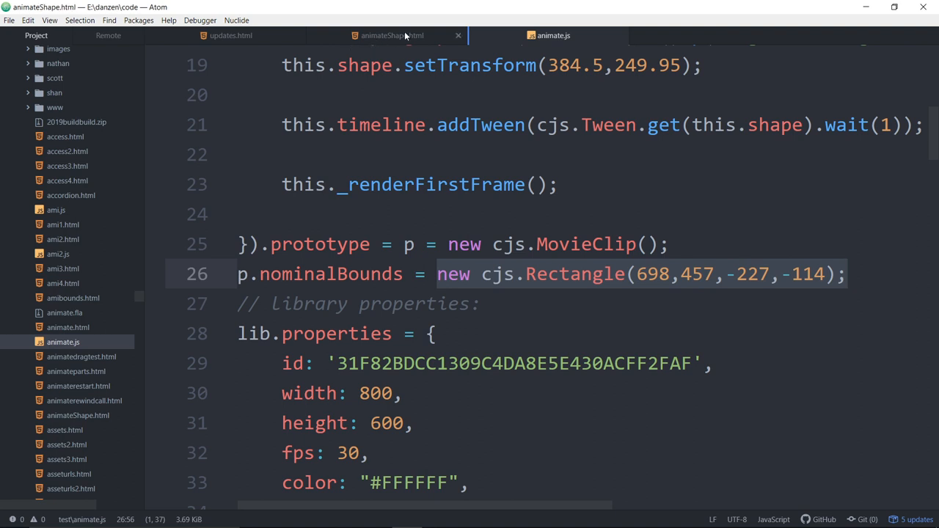
left_click(390, 35)
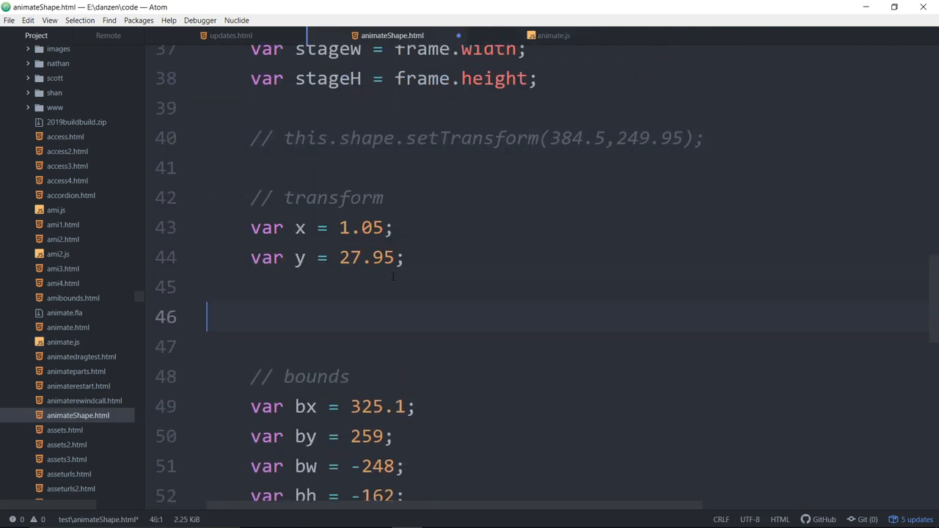
Add the commented new cjs.Rectangle(698,457,-227,-114) line and set x, y to 384.5, 249.95.
type("new cjs.Rectangle(698,457,-227,-114);")
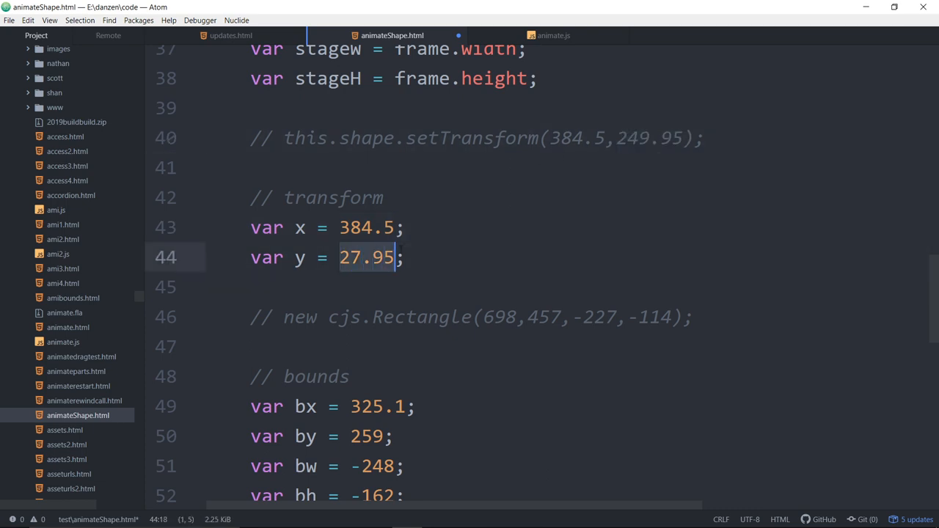
type("249.95")
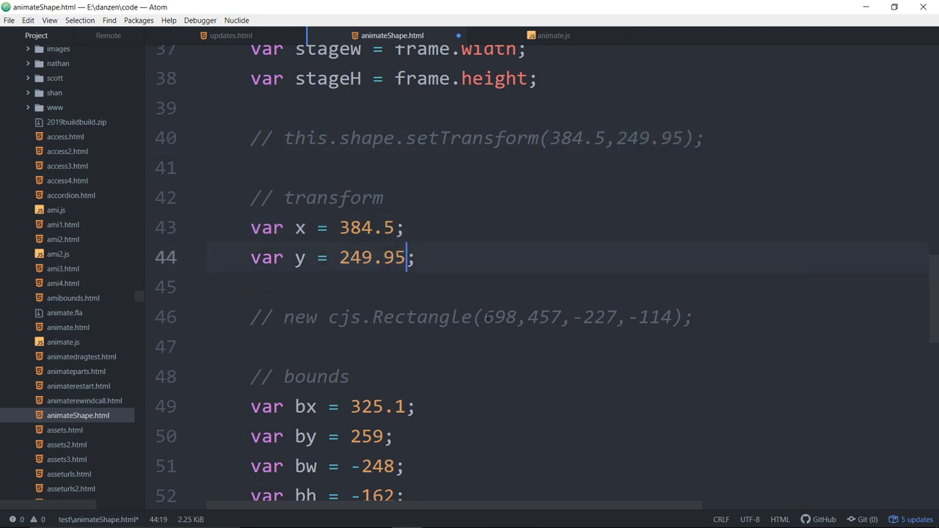
Overwrite bx, by, bw and bh with the Animate bounds values 698, 457, -227, -114.
double_click(497, 317)
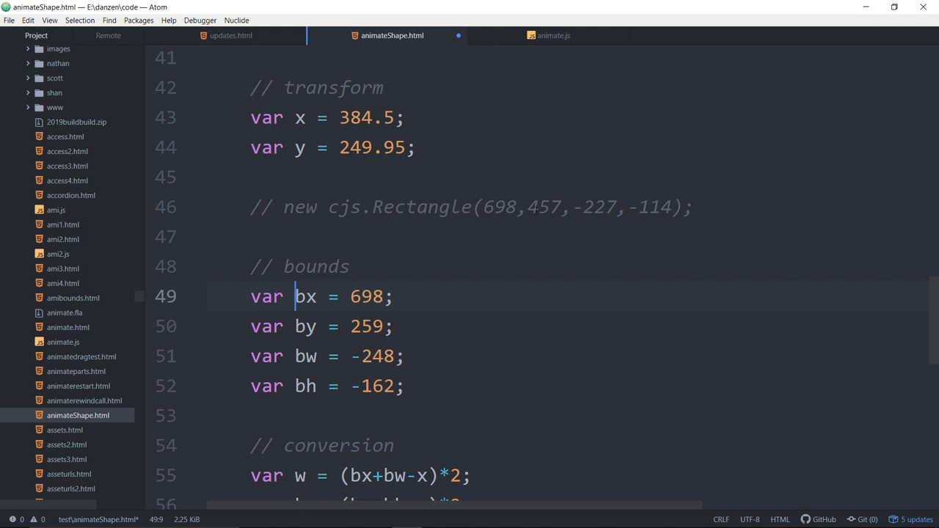
left_click(356, 327)
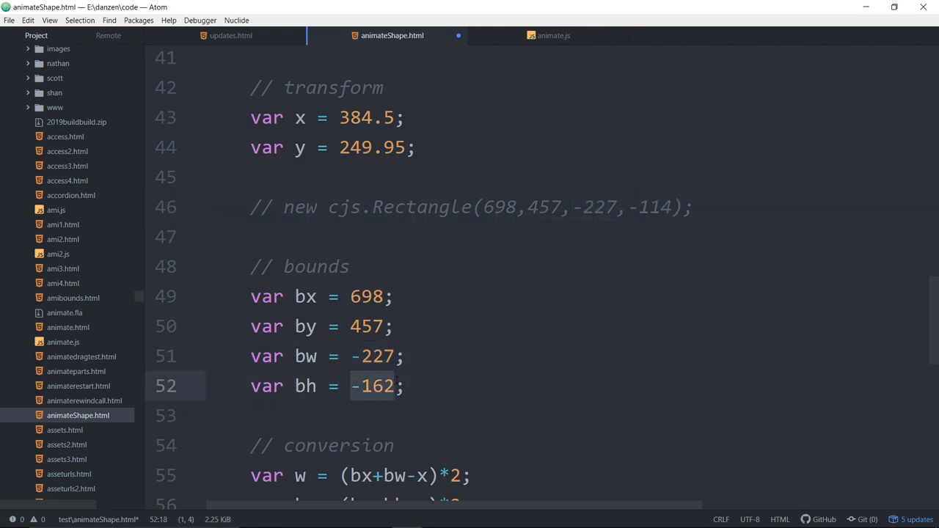
type("-114")
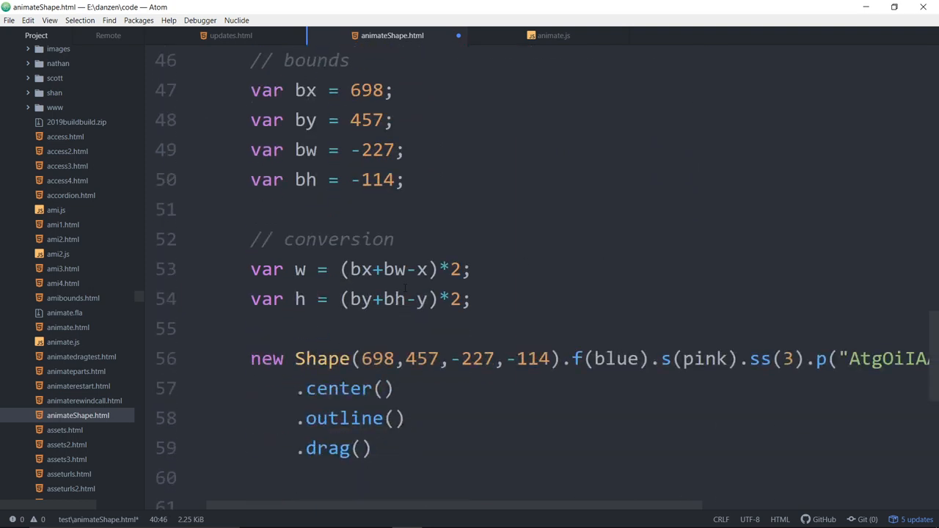
Review the width and height conversion formulas and start the Shape arguments with the computed w.
left_click(362, 270)
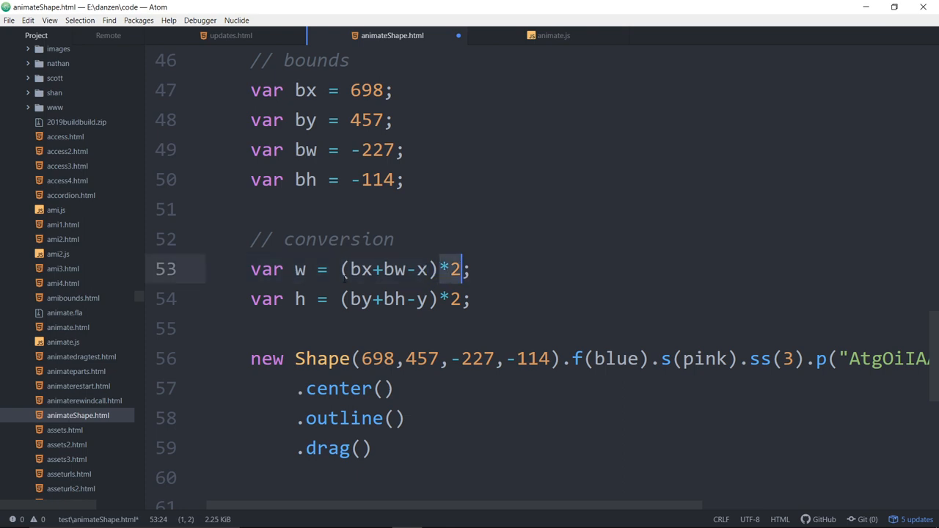
left_click(299, 270)
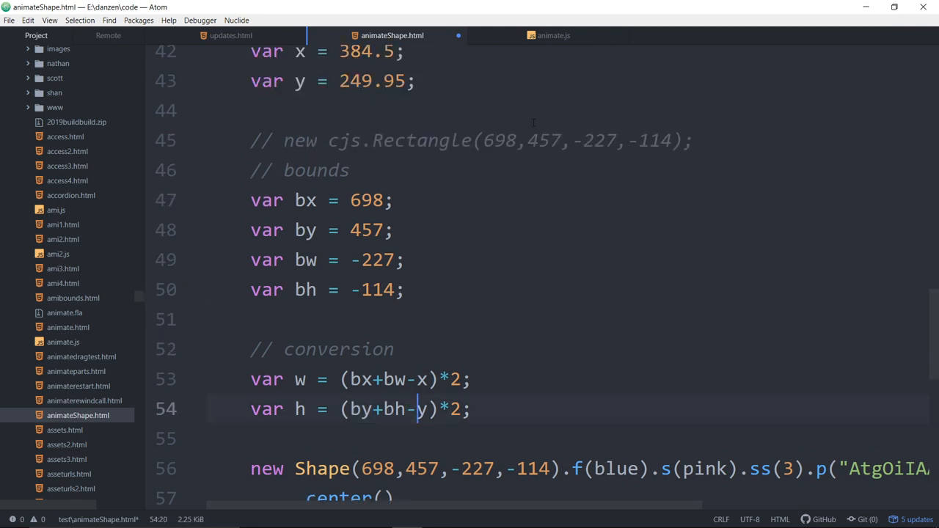
scroll("down", 3)
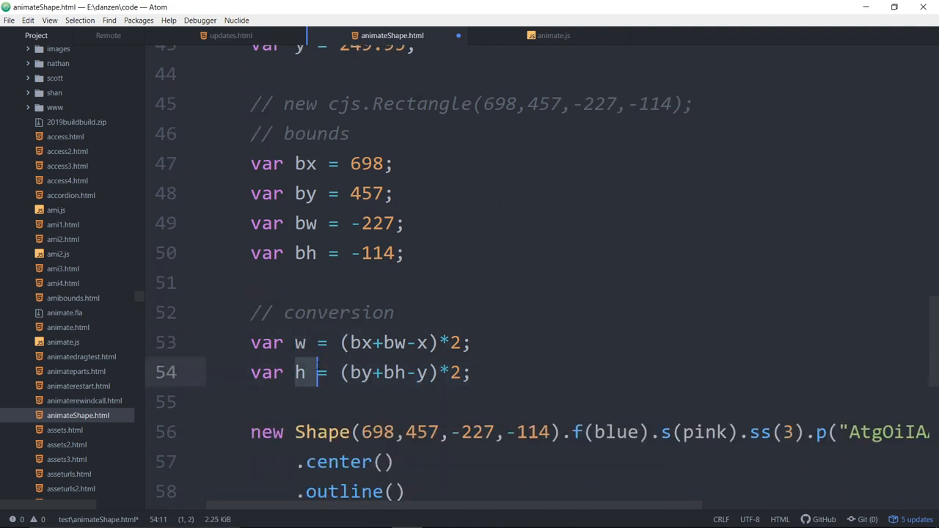
scroll("down", 3)
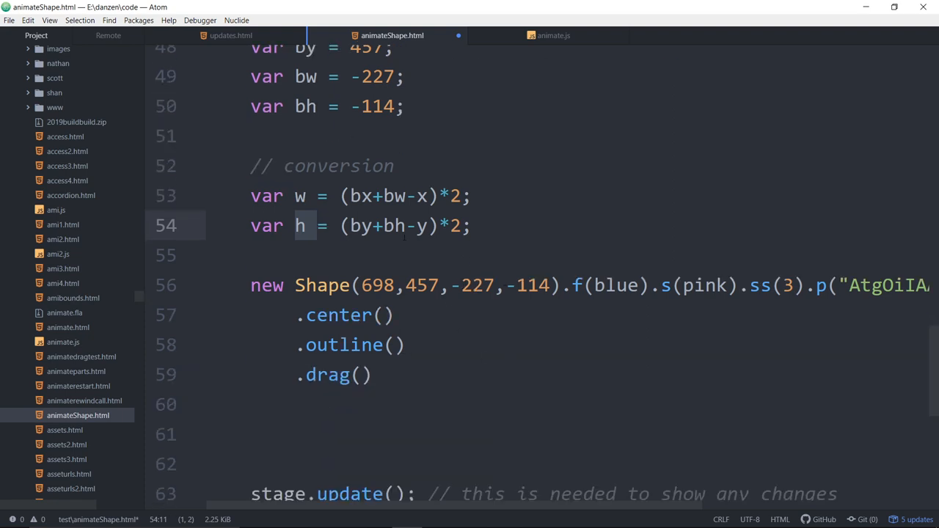
double_click(472, 285)
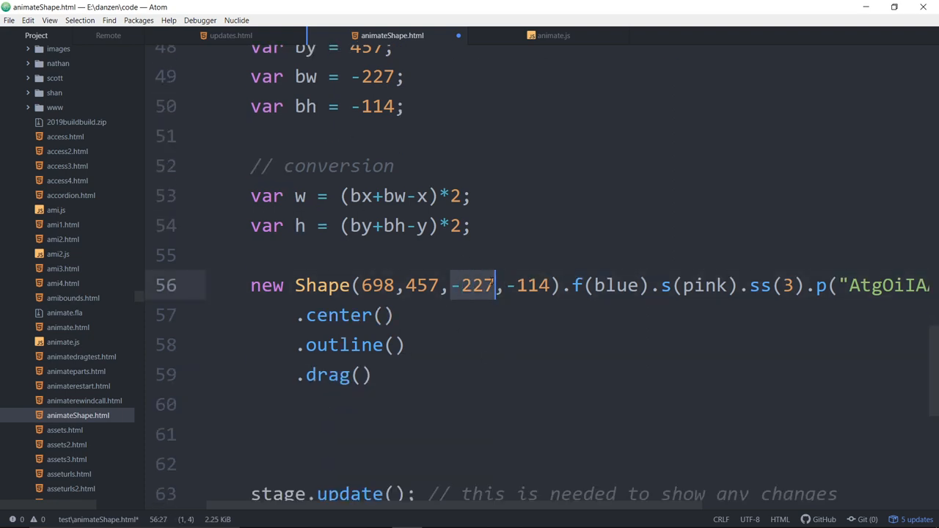
type("w,")
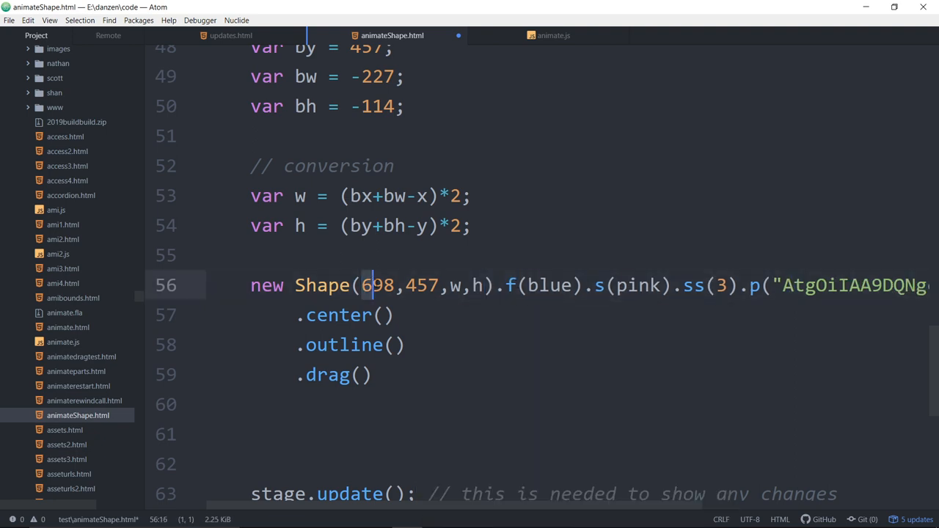
Make the Shape arguments w/2, h/2, w, h, save, and switch to Firefox to test.
double_click(377, 285)
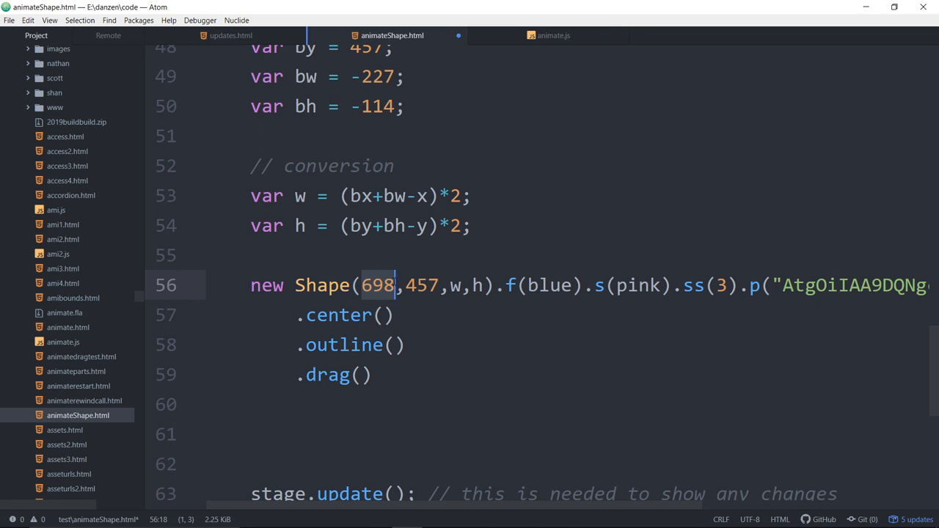
type("w/2")
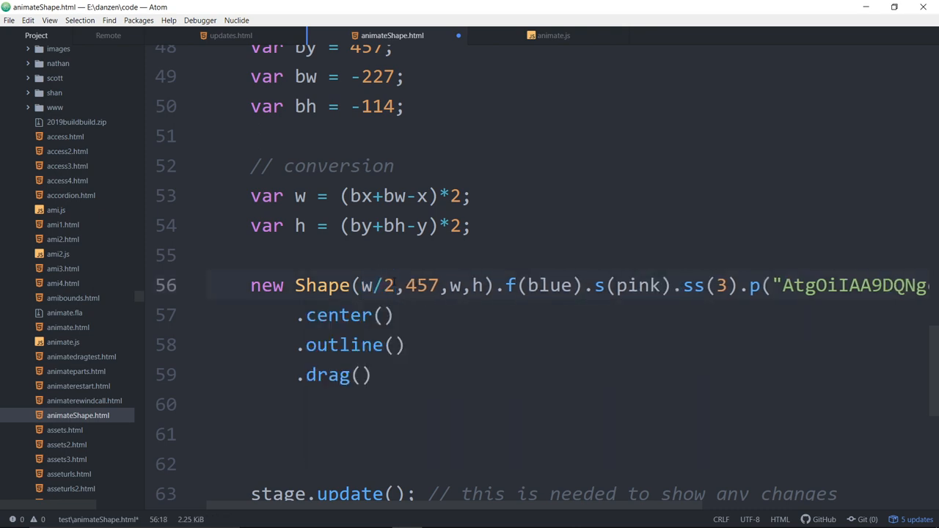
double_click(424, 286)
type("h/2")
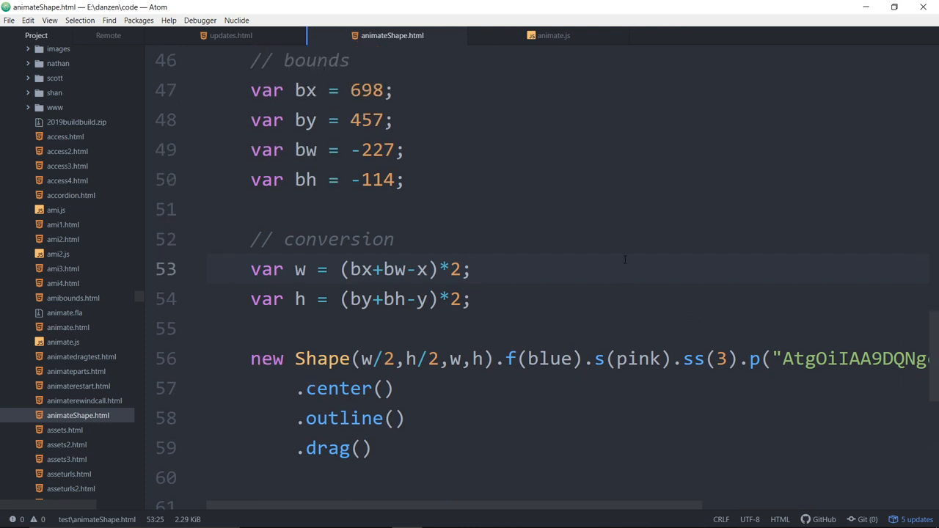
left_click(365, 359)
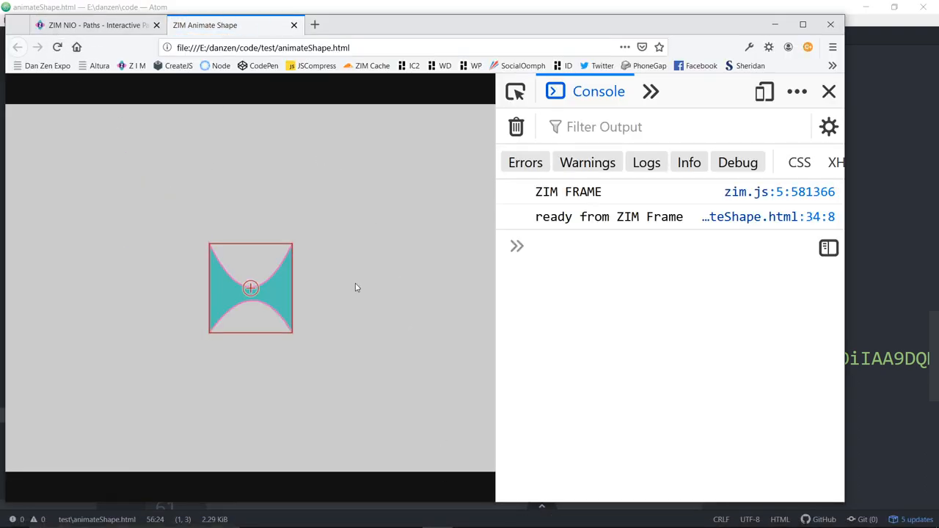
Drag the blue shape around the stage, then change the Shape offsets to -w/2 and -h/2.
left_click_drag(250, 287, 267, 228)
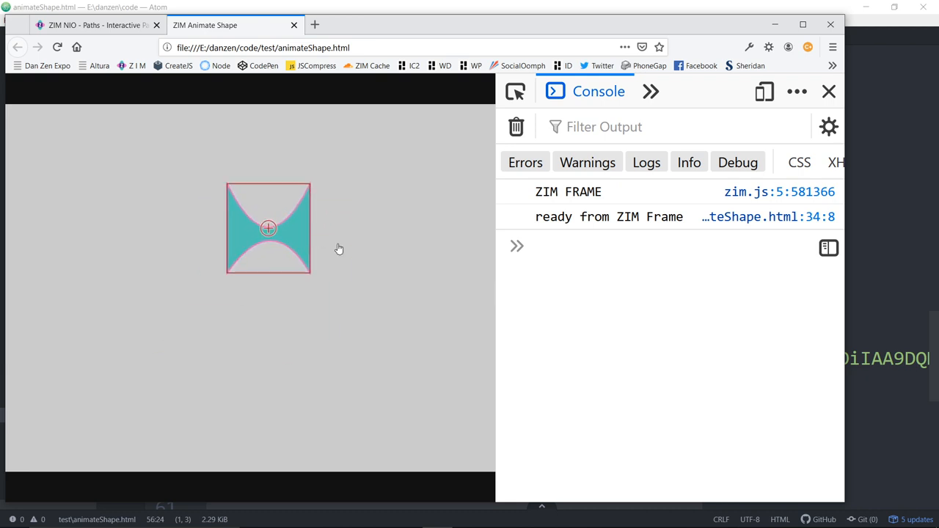
left_click_drag(268, 228, 208, 282)
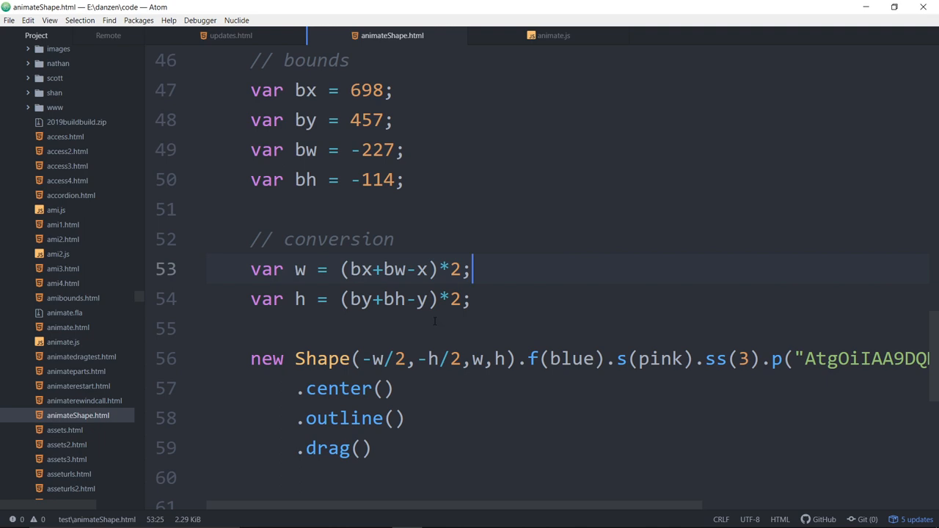
scroll("down", 3)
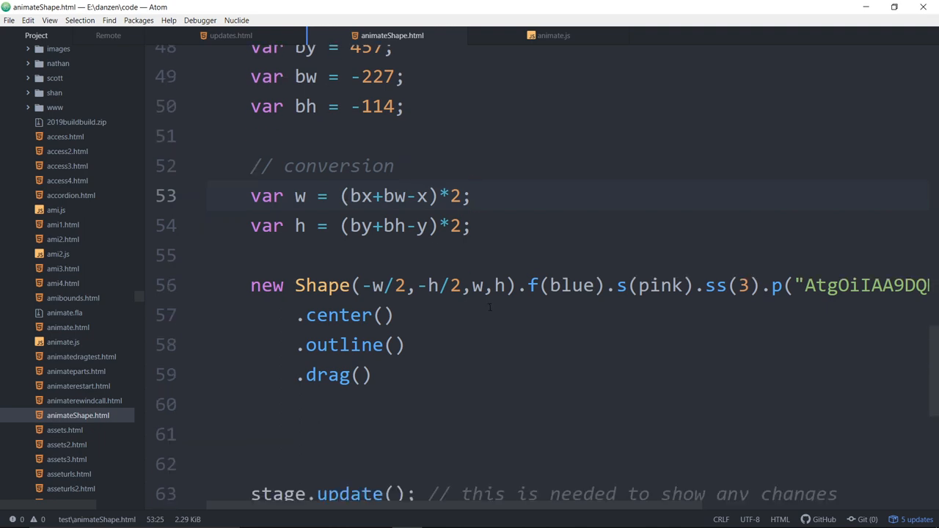
left_click(474, 196)
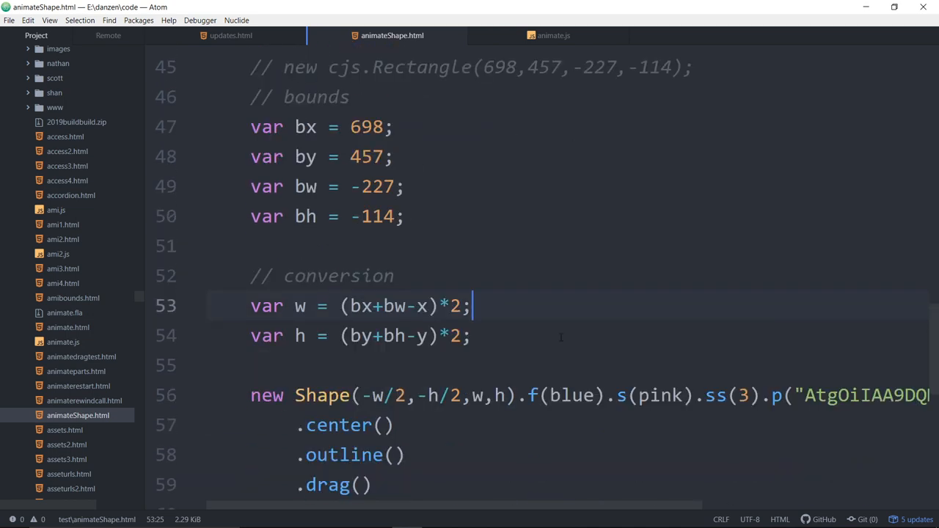
scroll("down", 3)
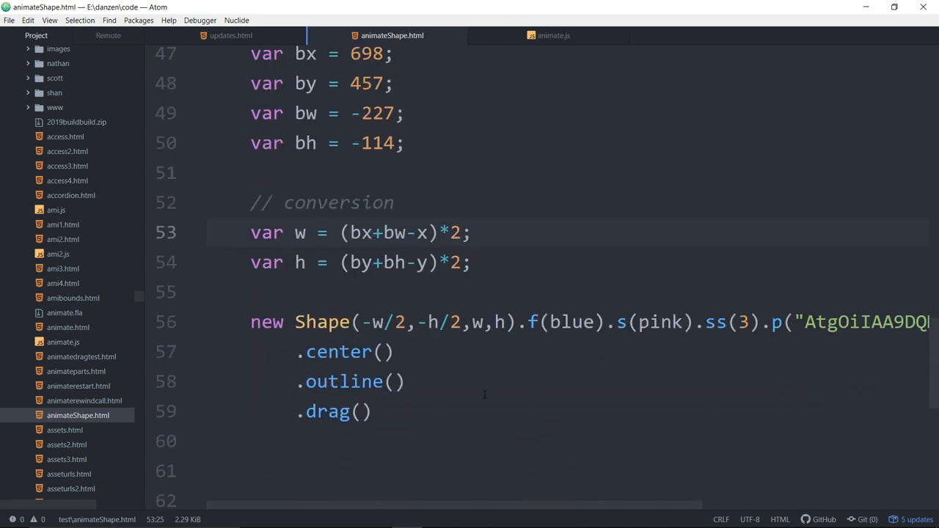